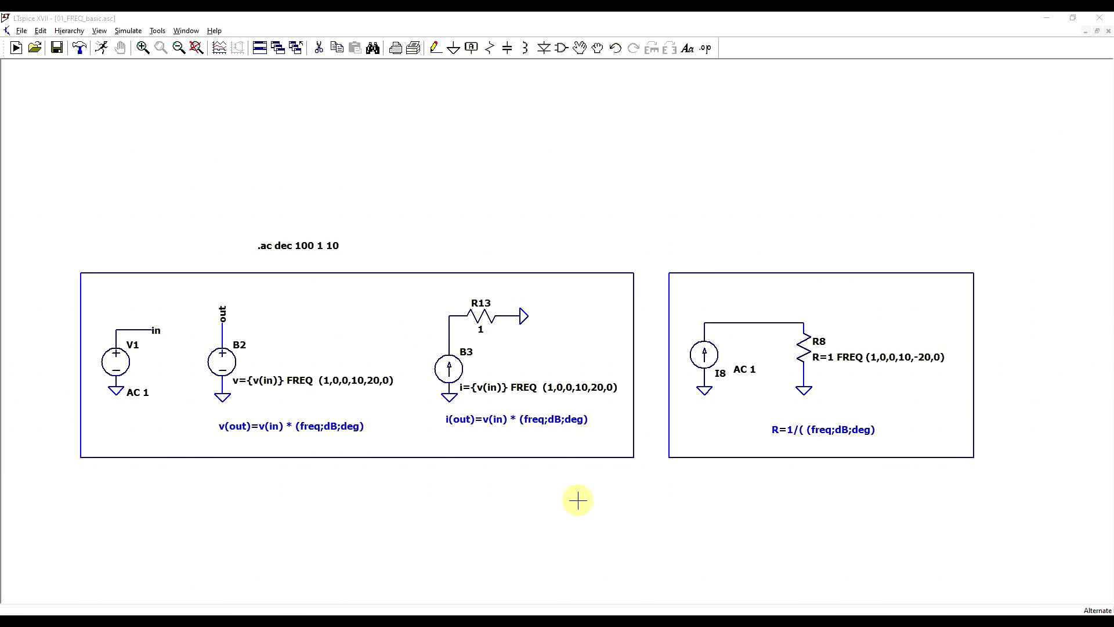
mouse_move(522, 482)
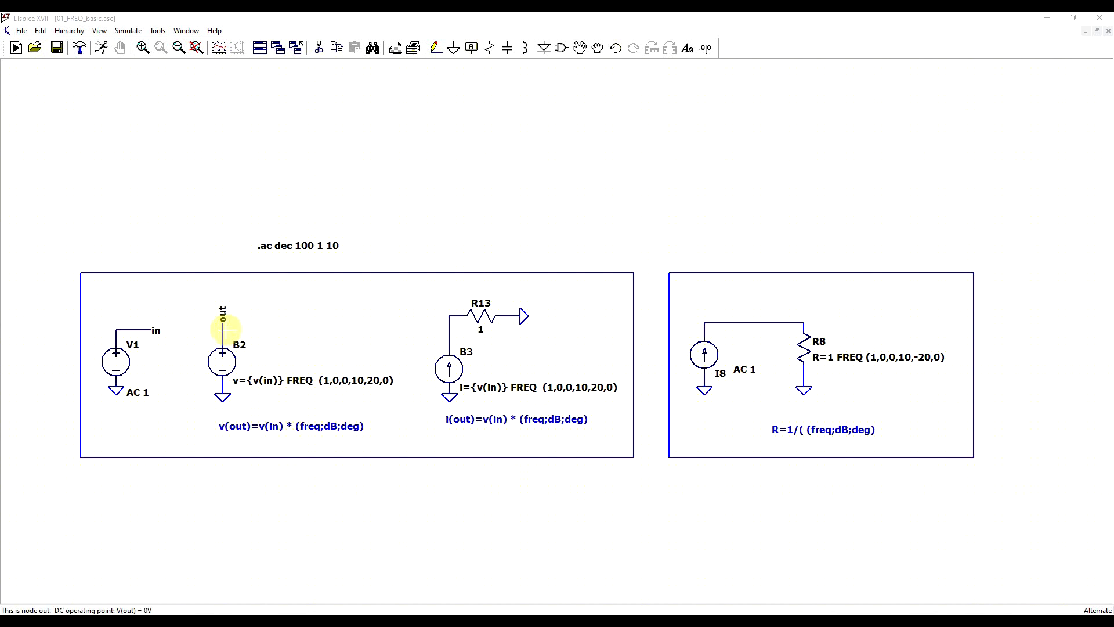
mouse_move(372, 360)
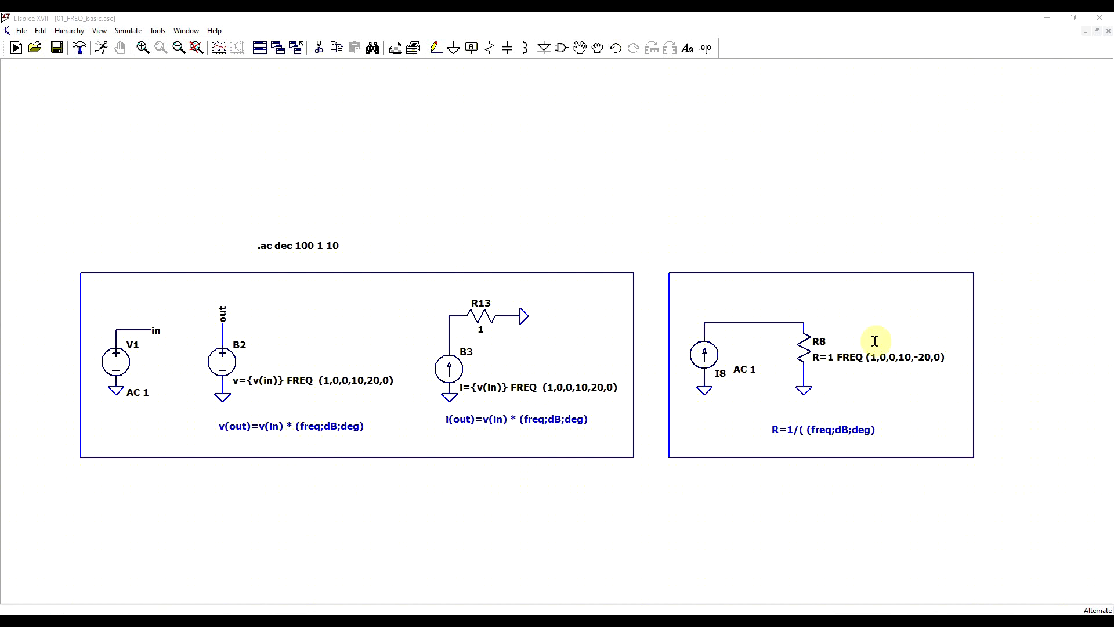
mouse_move(886, 401)
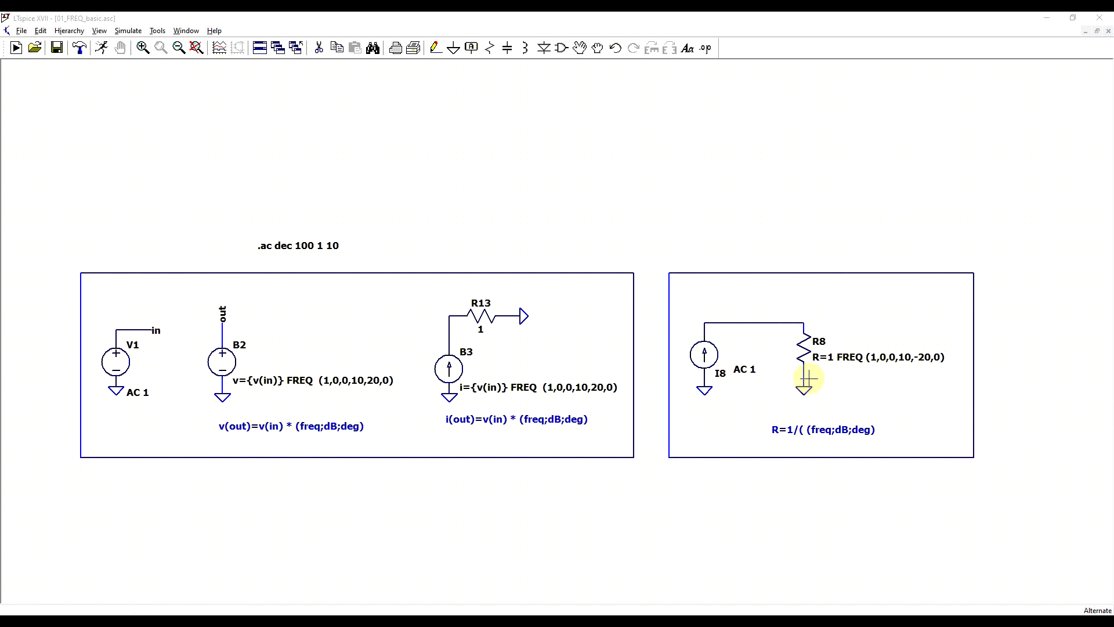
mouse_move(870, 383)
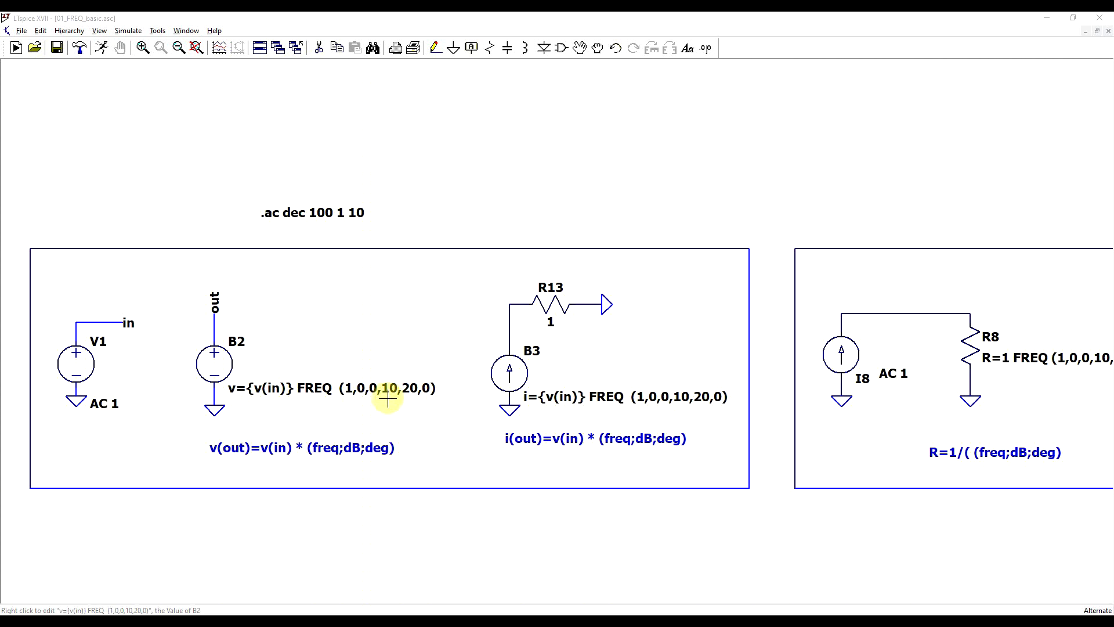
mouse_move(411, 399)
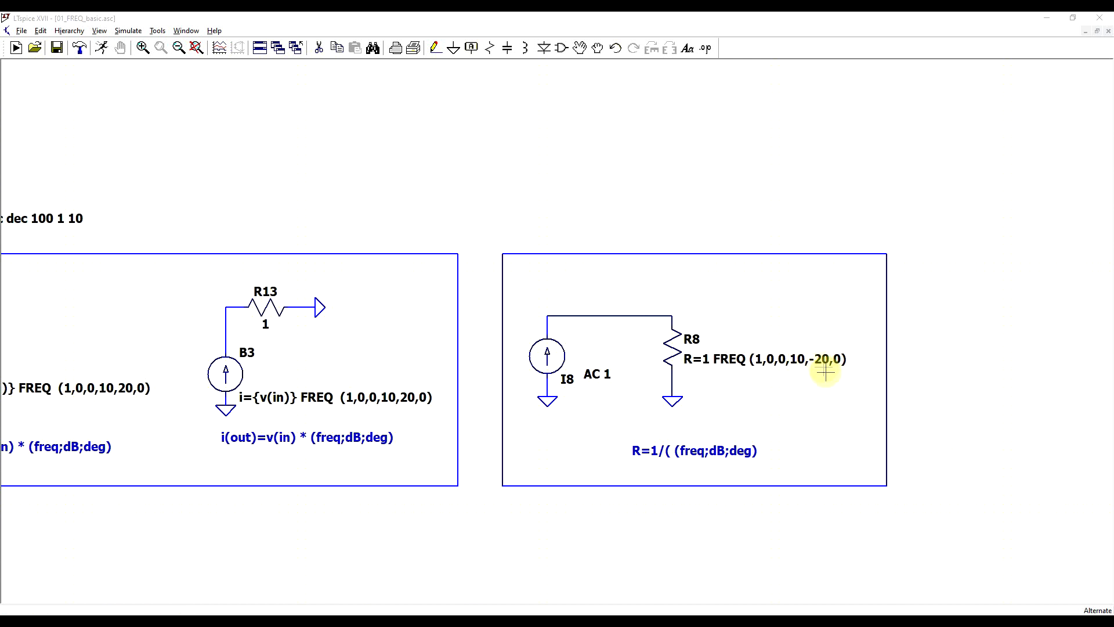
mouse_move(828, 391)
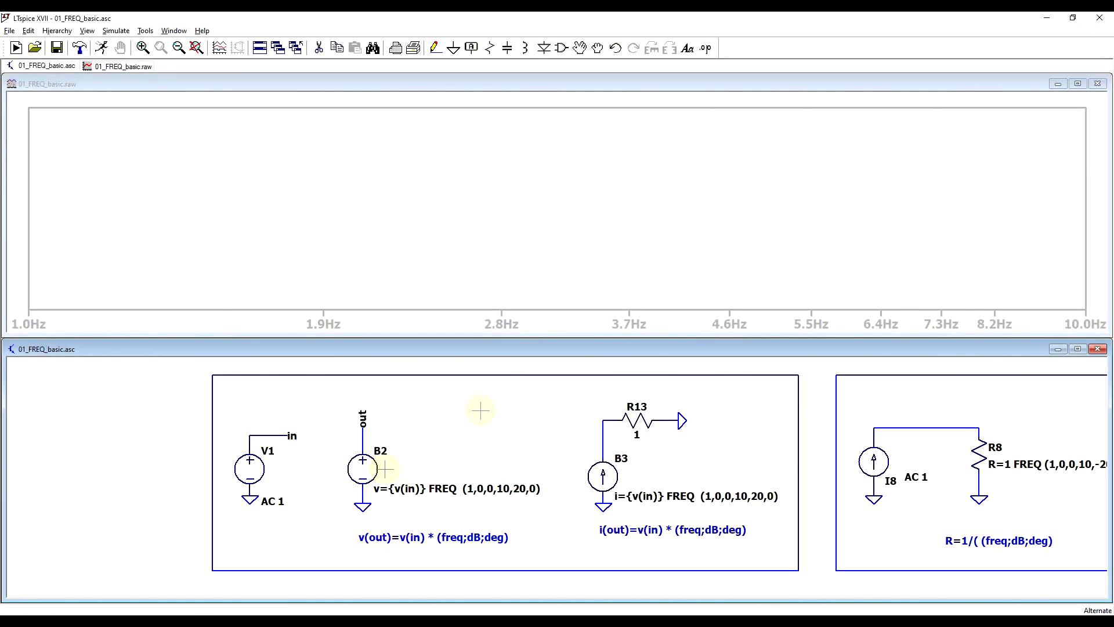
- Probe the in and out nets to plot V(in) and V(out)
left_click(256, 435)
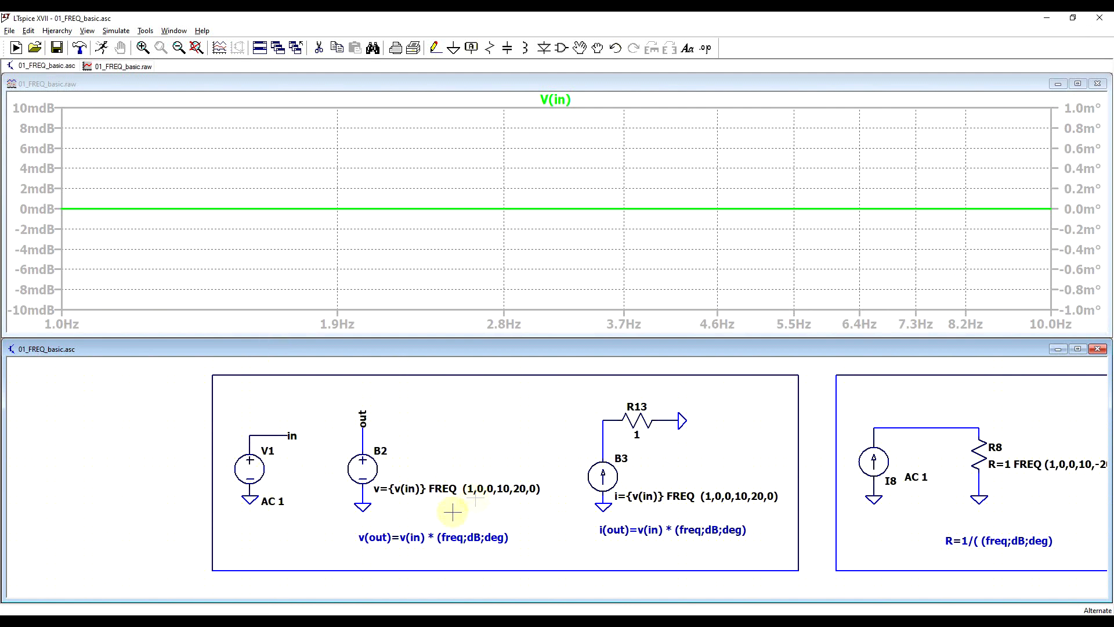
left_click(362, 414)
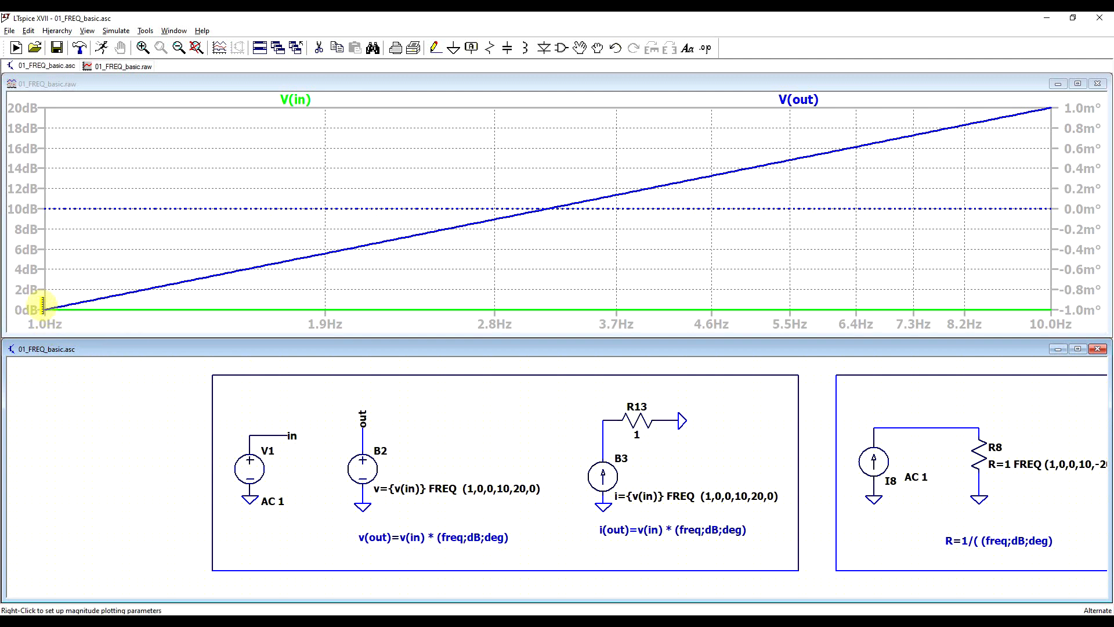
mouse_move(1044, 107)
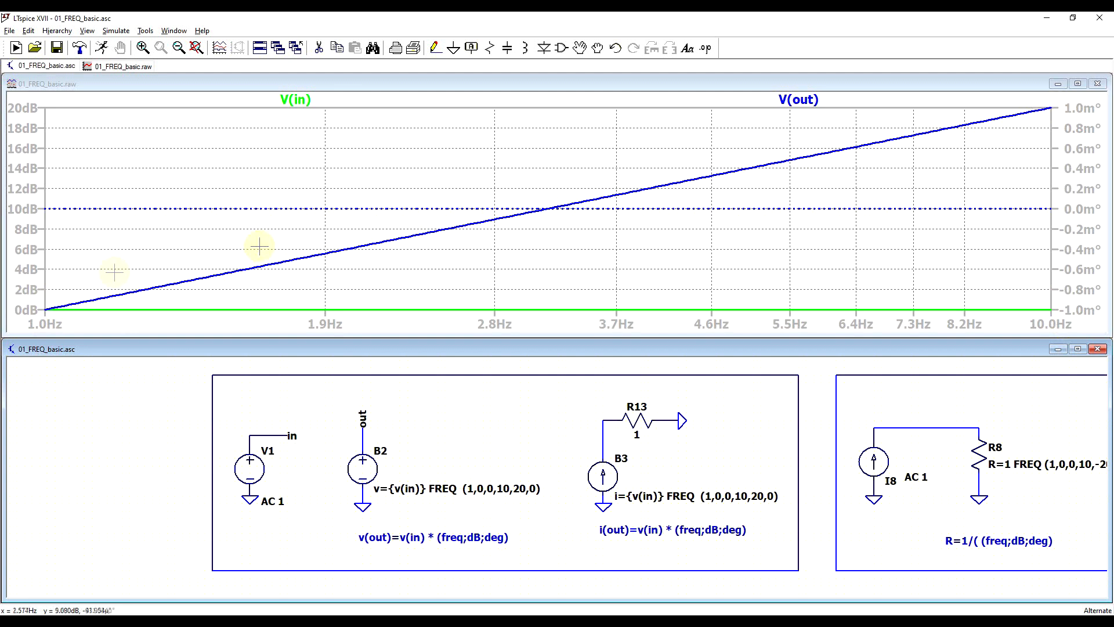
mouse_move(100, 290)
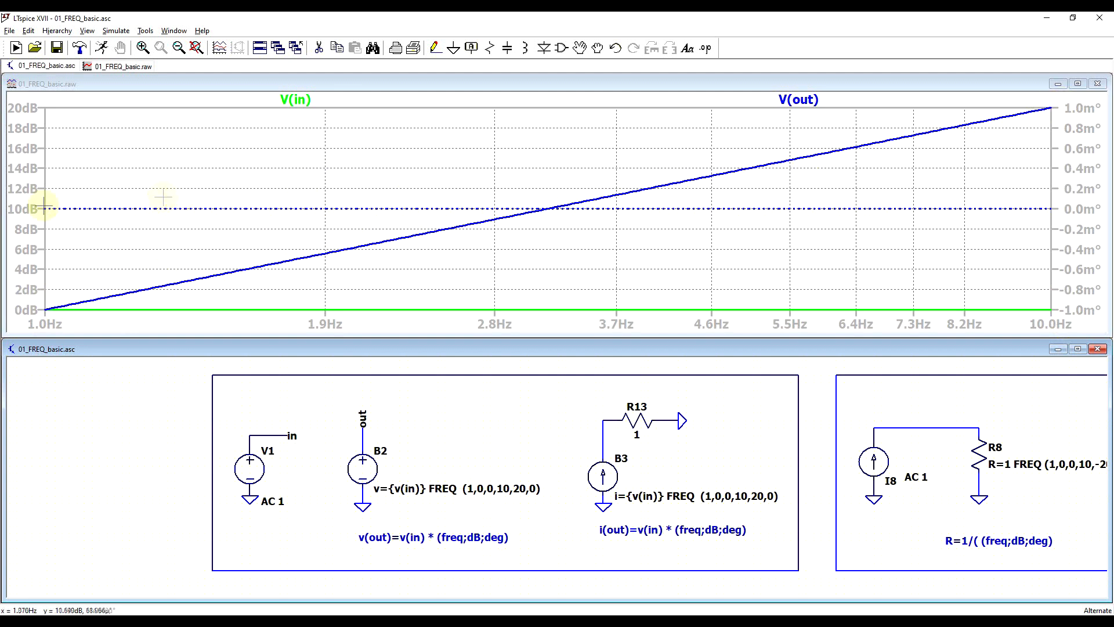
mouse_move(909, 298)
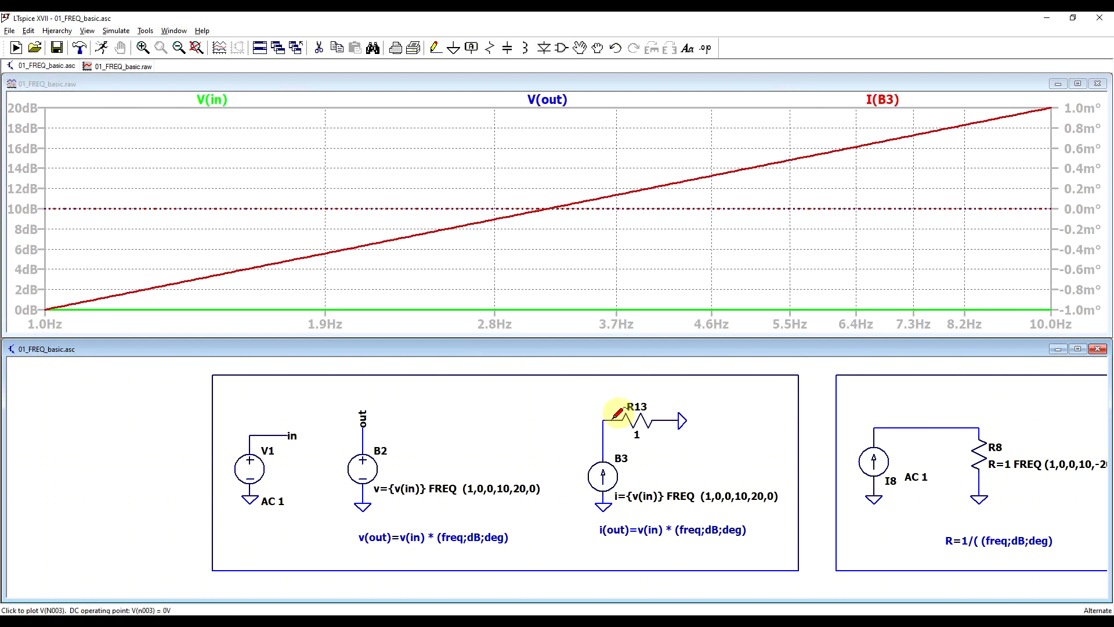
mouse_move(47, 307)
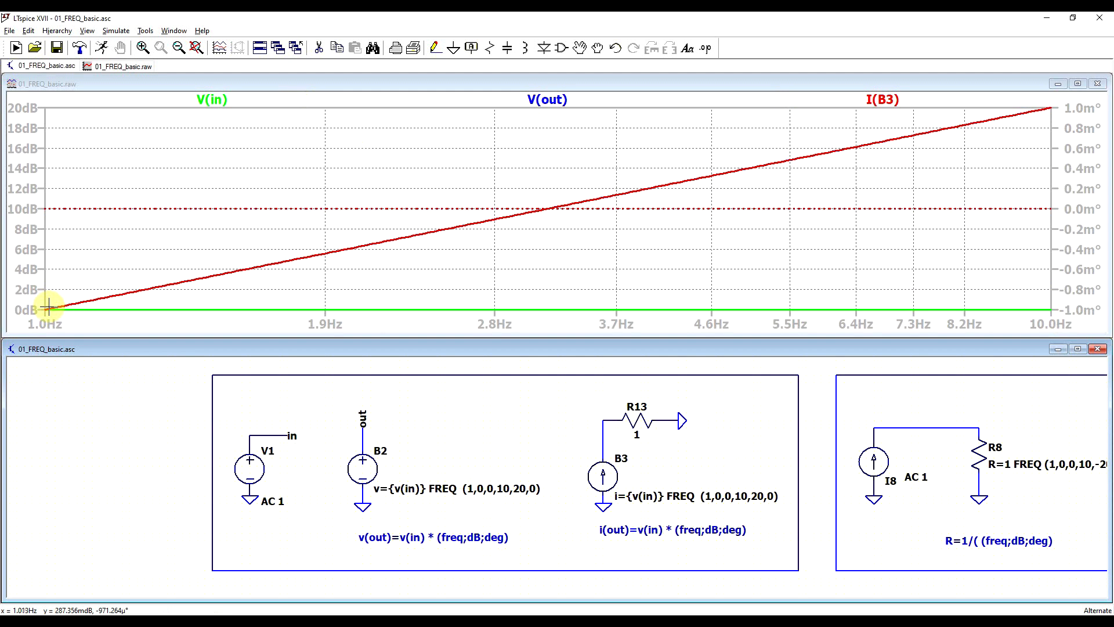
mouse_move(1031, 105)
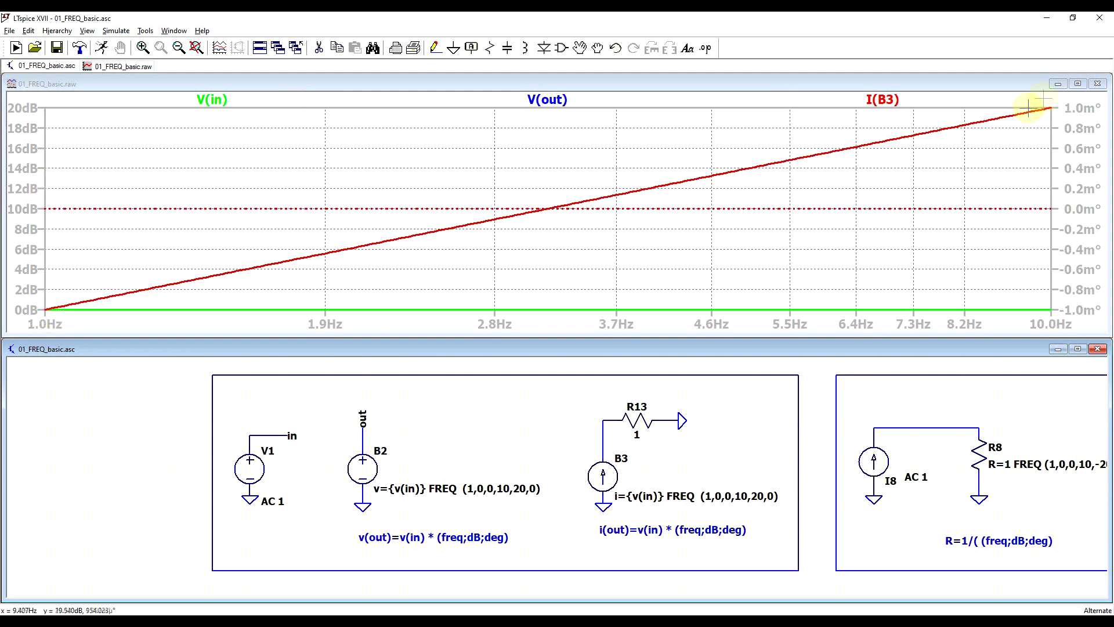
mouse_move(272, 176)
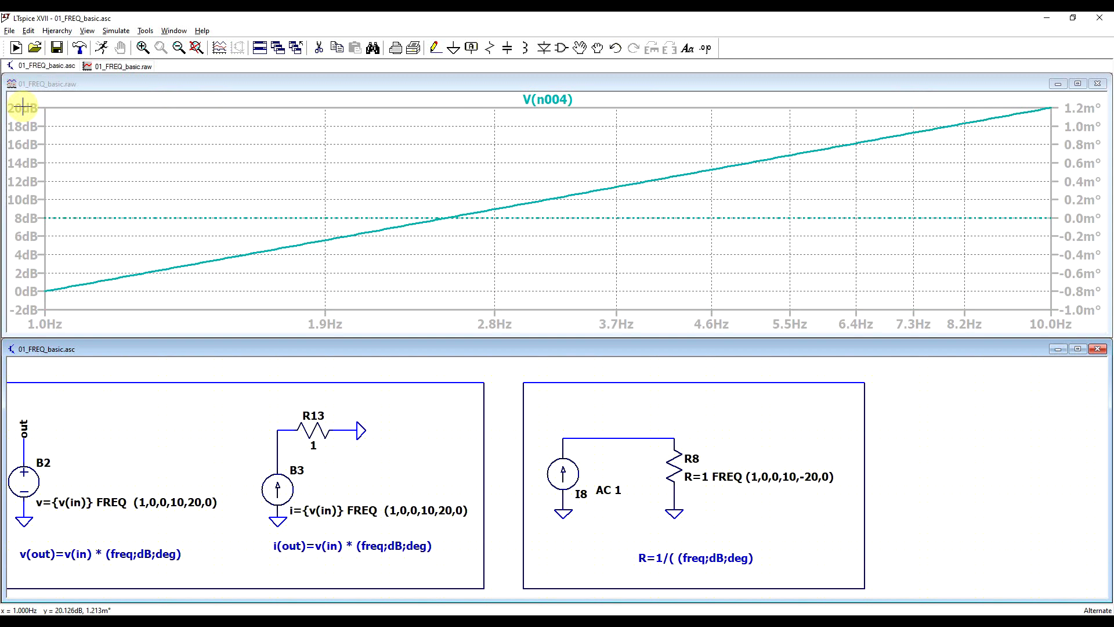
mouse_move(715, 492)
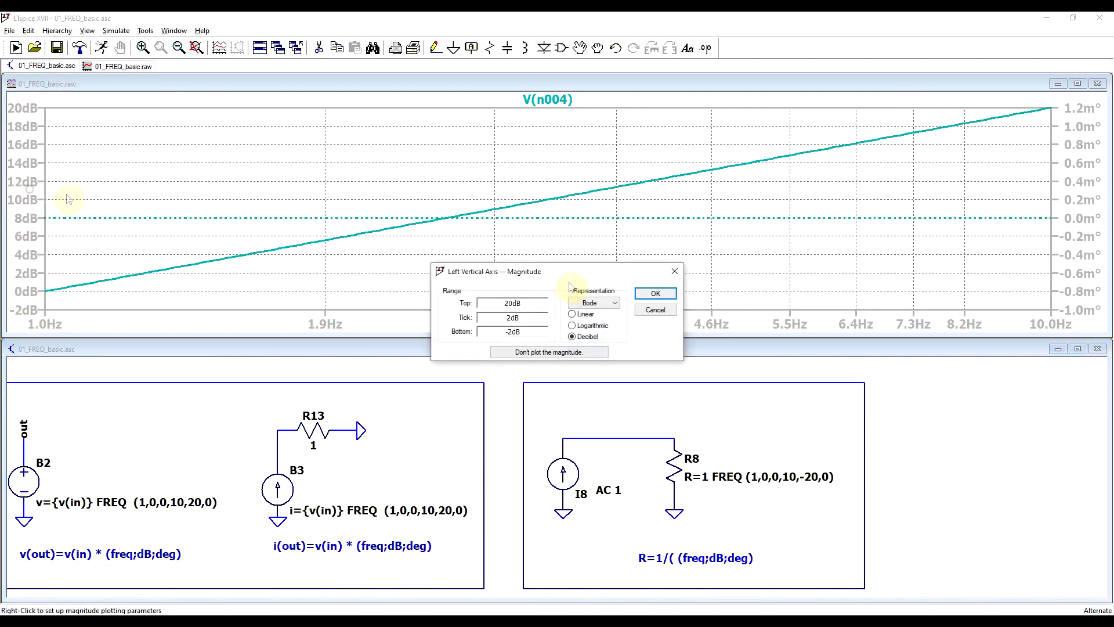
- Set both the magnitude axis and the frequency axis of the V(n004) plot to linear
left_click(573, 313)
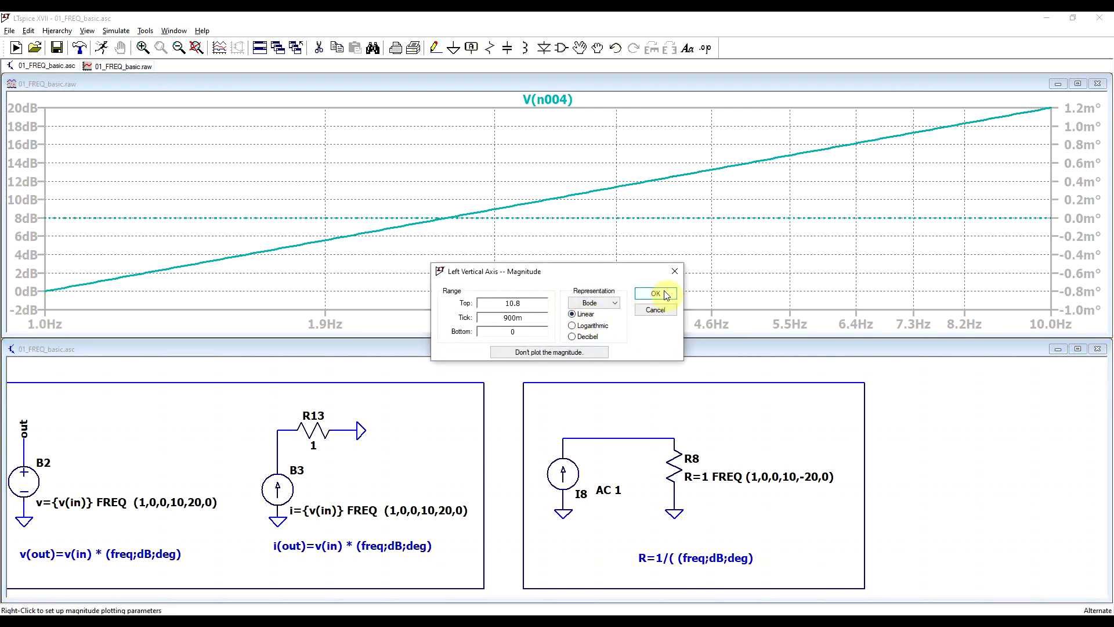
left_click(655, 294)
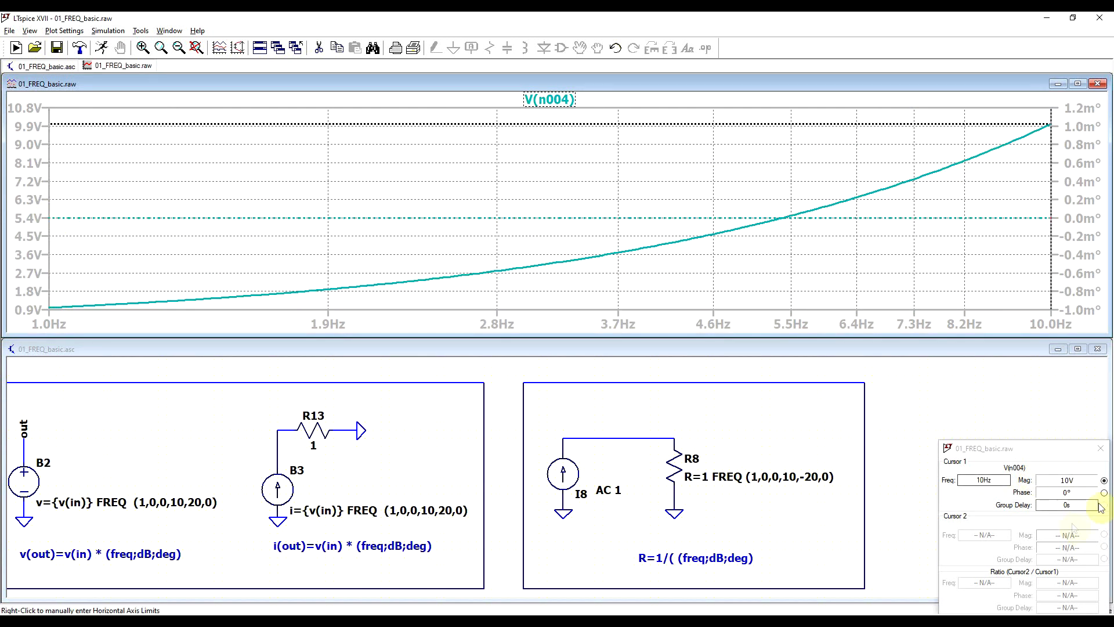
mouse_move(1019, 454)
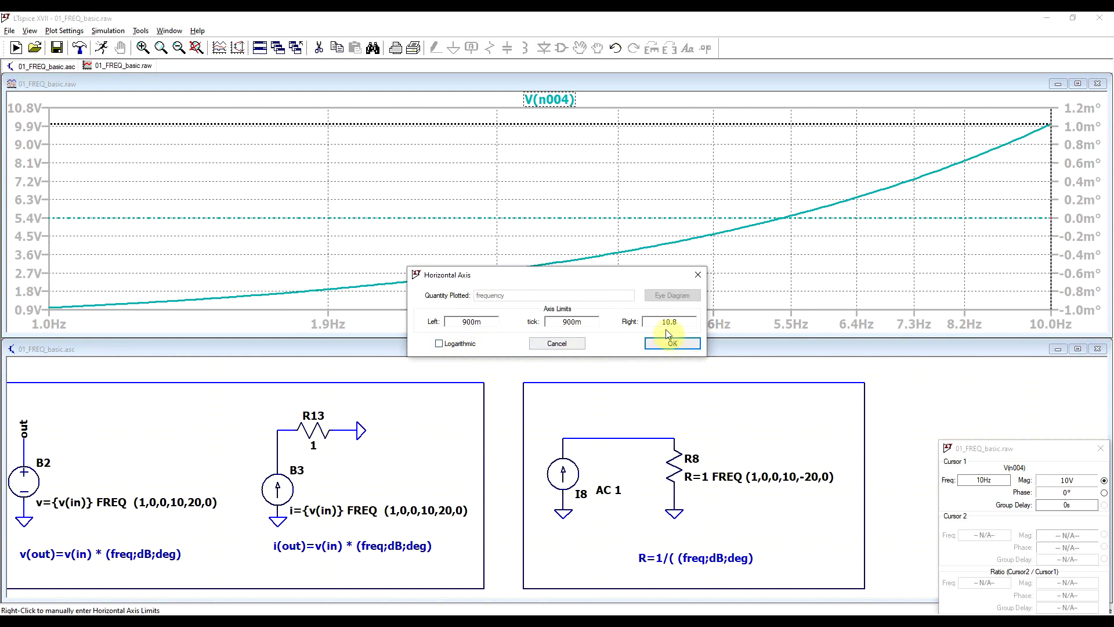
left_click(671, 343)
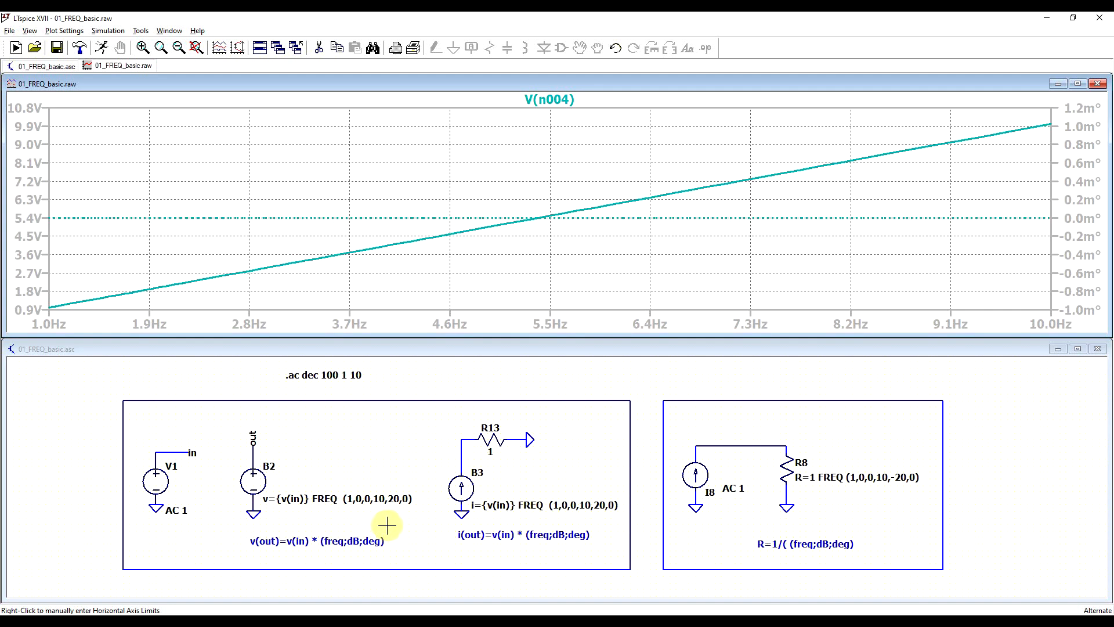
mouse_move(405, 512)
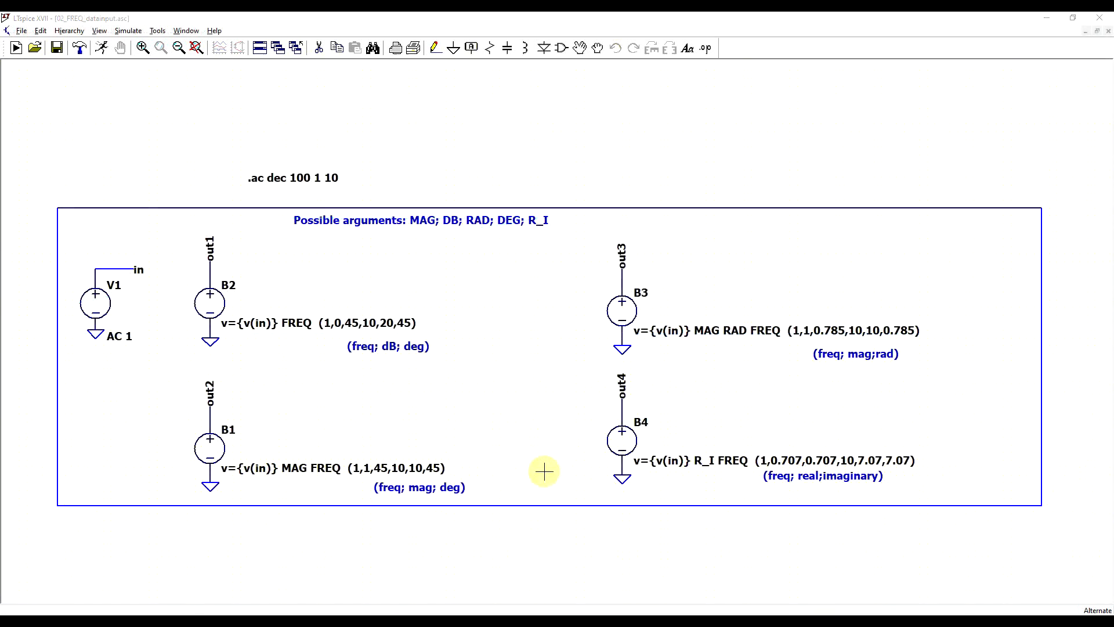
mouse_move(509, 480)
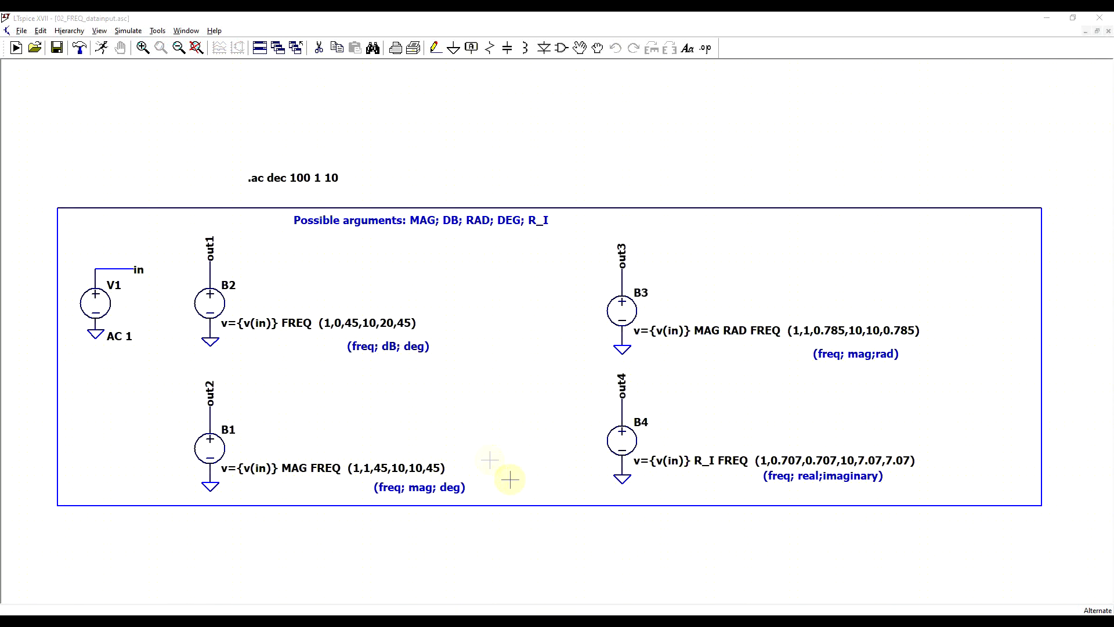
mouse_move(488, 457)
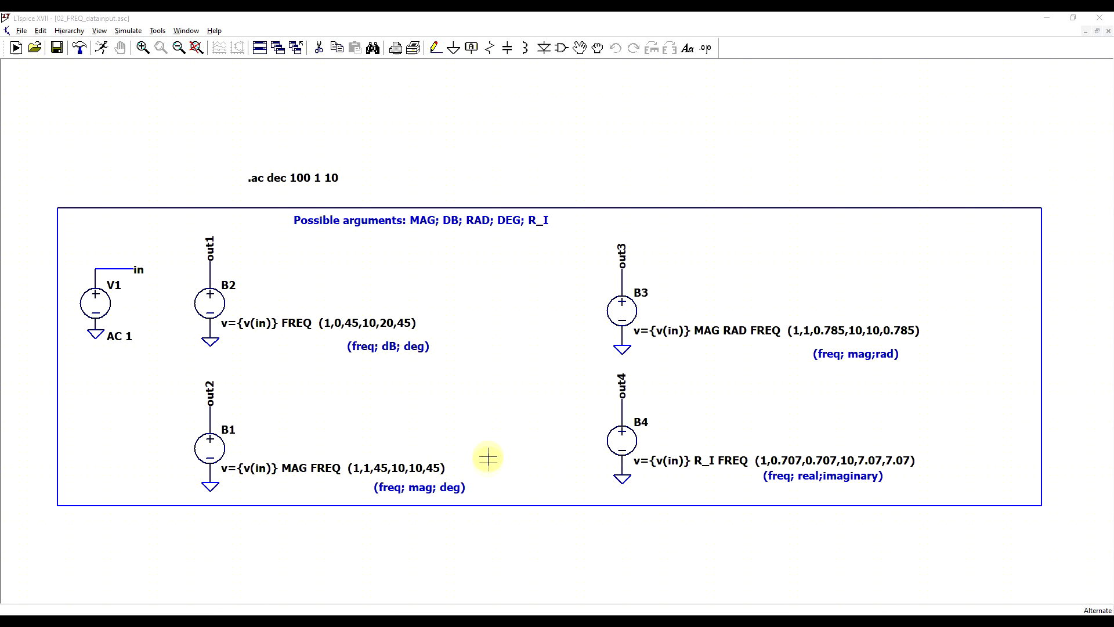
mouse_move(330, 272)
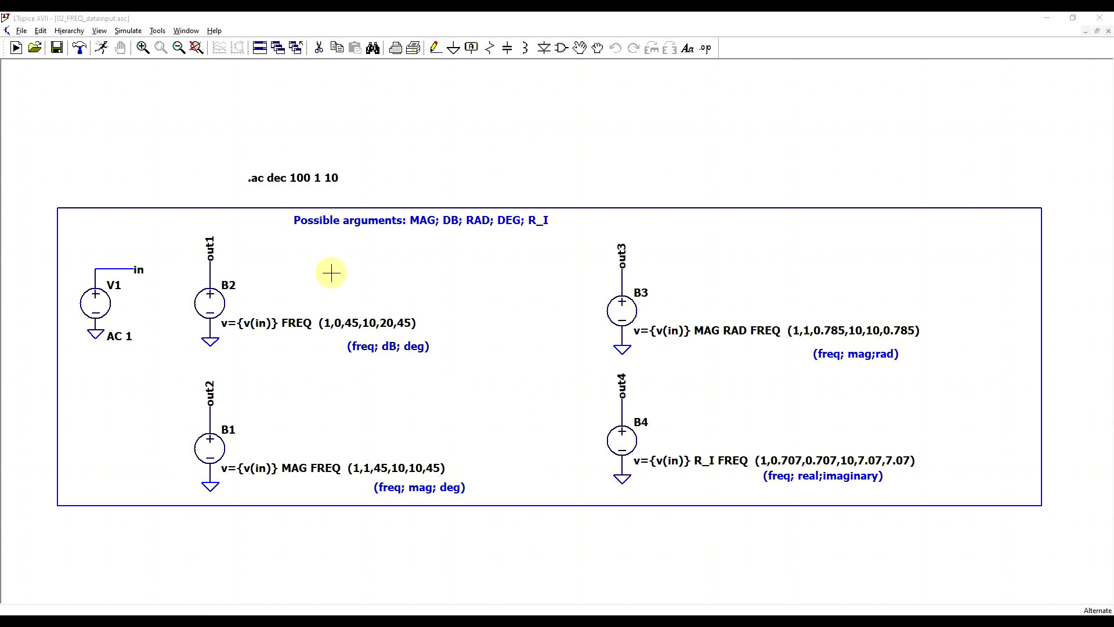
mouse_move(513, 193)
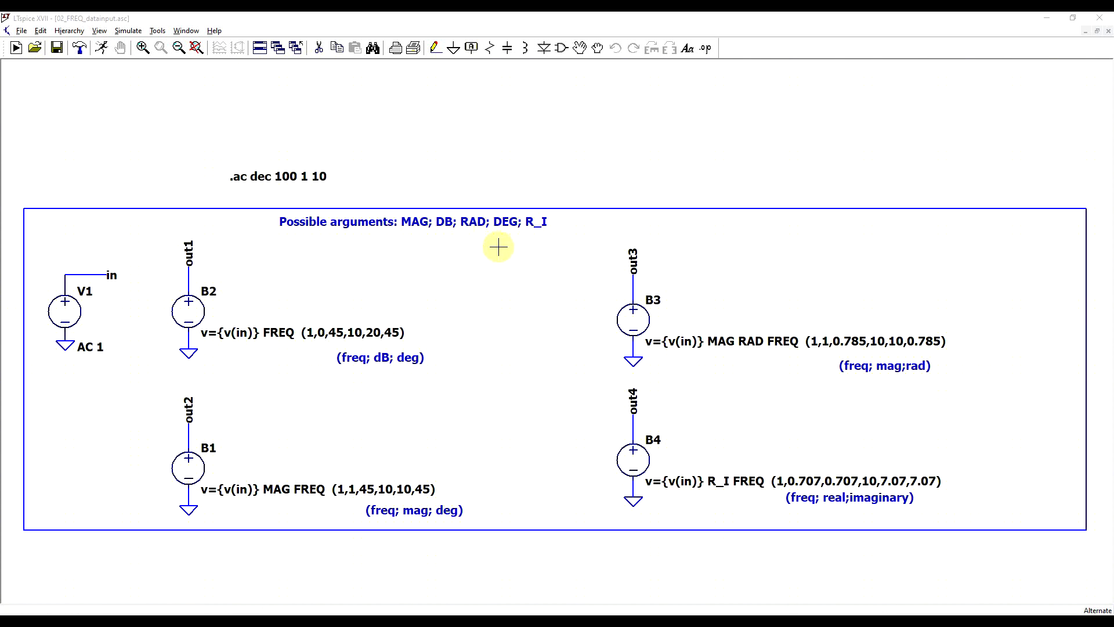
mouse_move(423, 249)
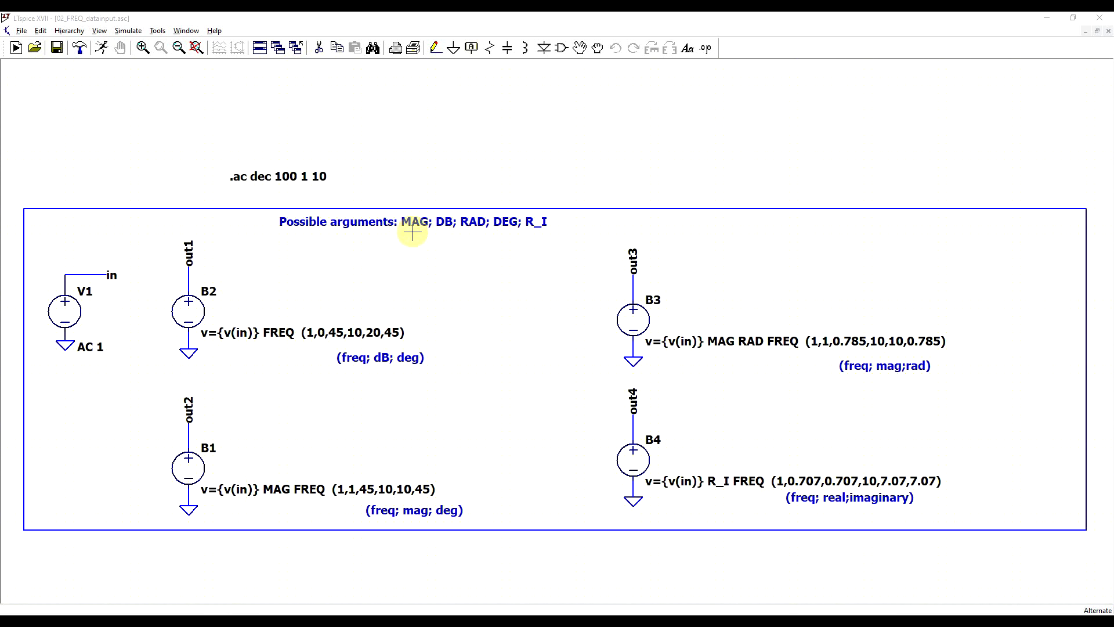
mouse_move(447, 230)
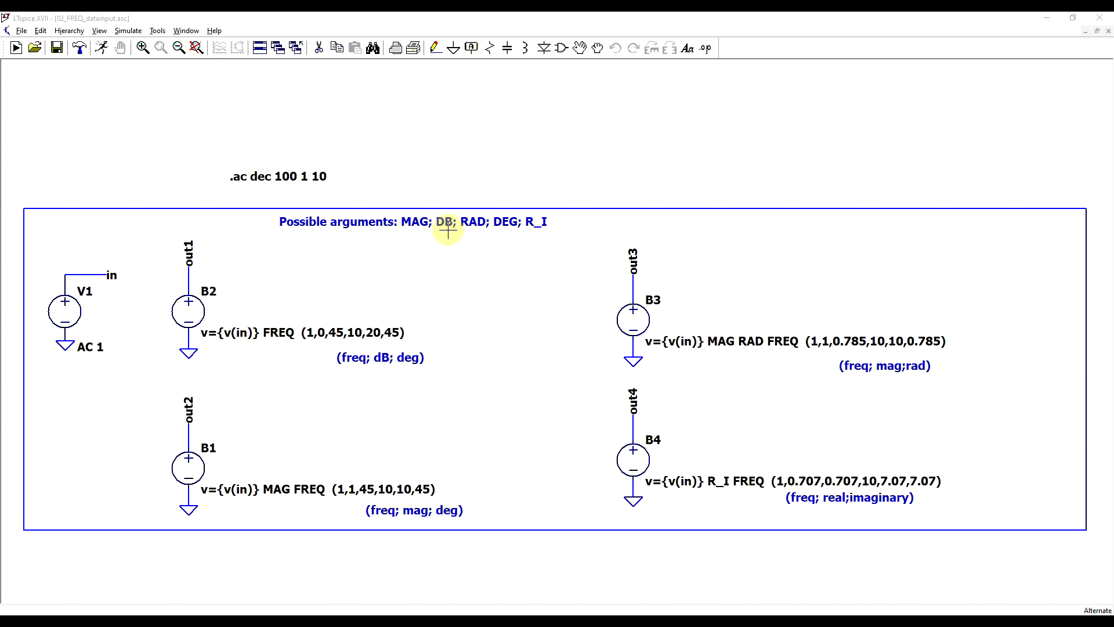
mouse_move(471, 229)
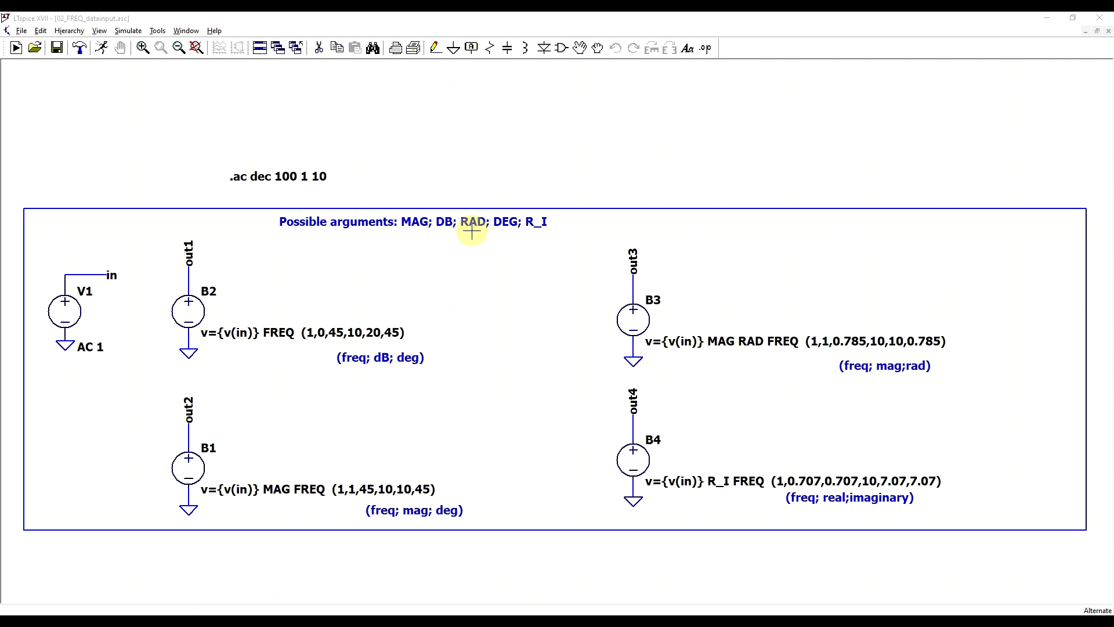
mouse_move(511, 232)
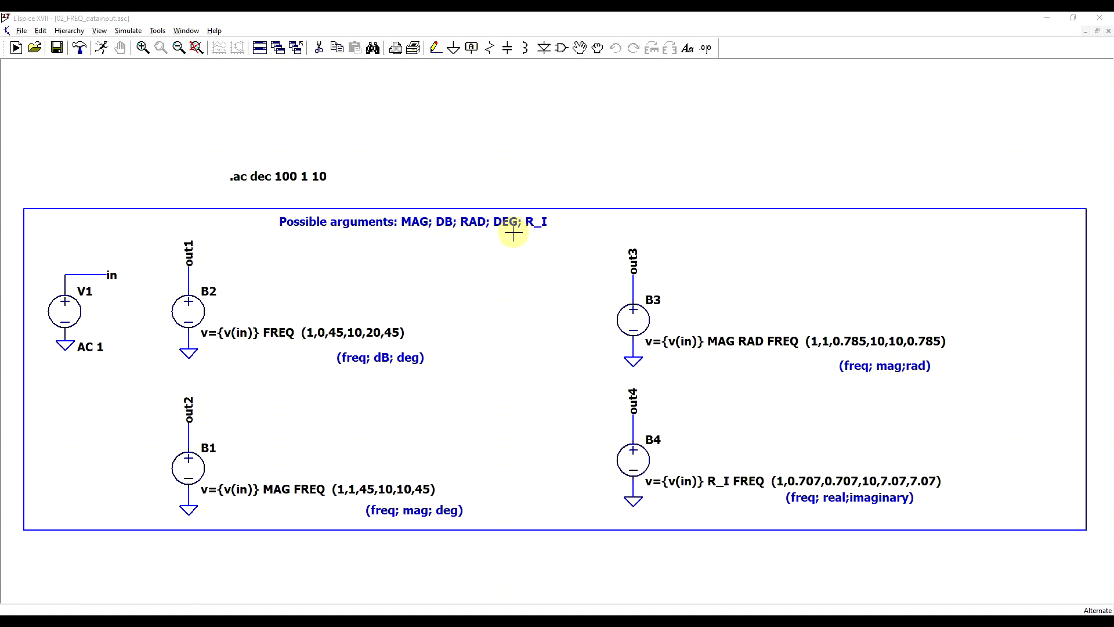
mouse_move(543, 250)
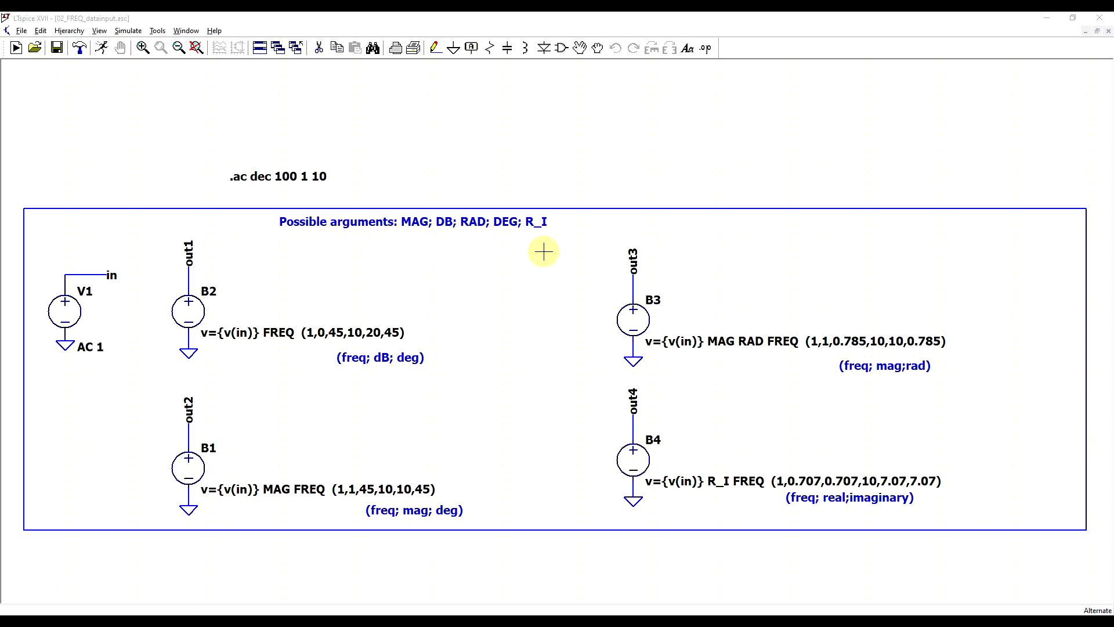
mouse_move(547, 245)
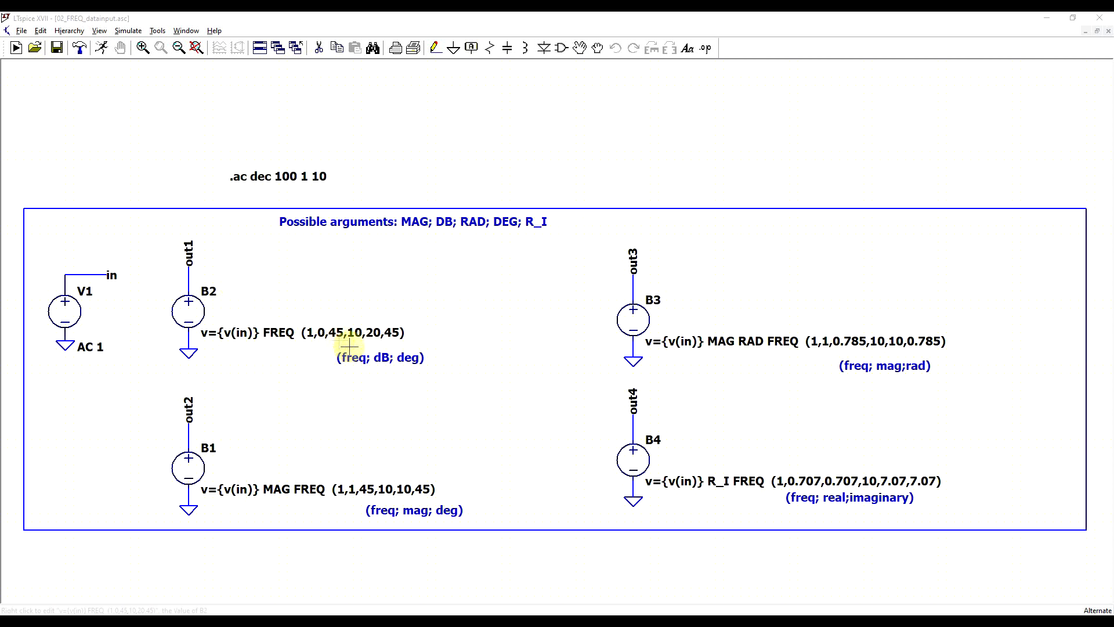
mouse_move(326, 346)
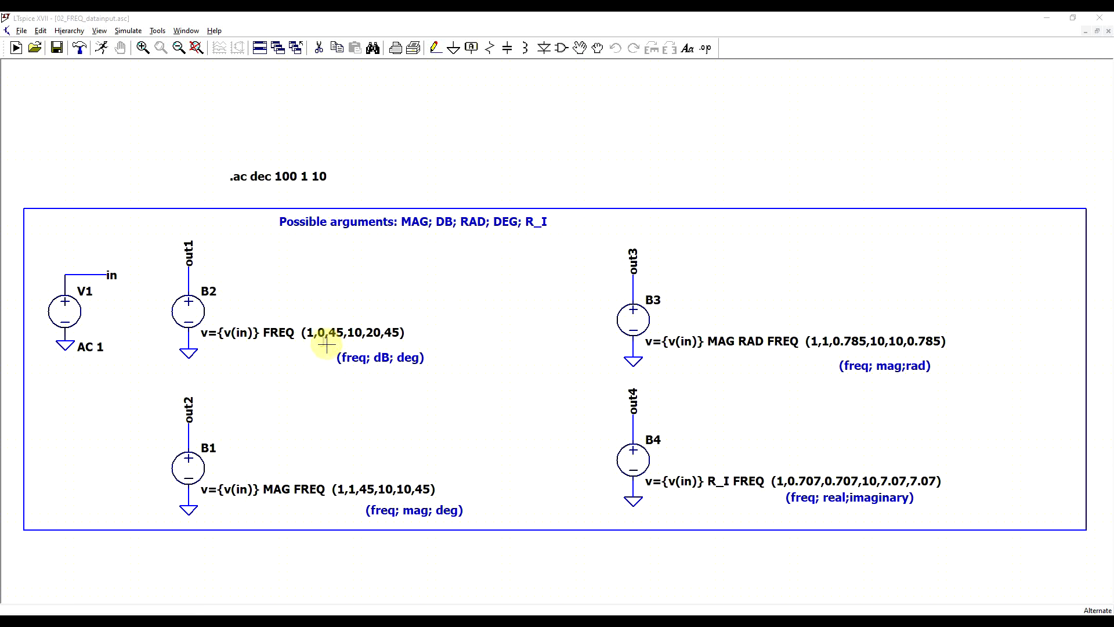
mouse_move(370, 344)
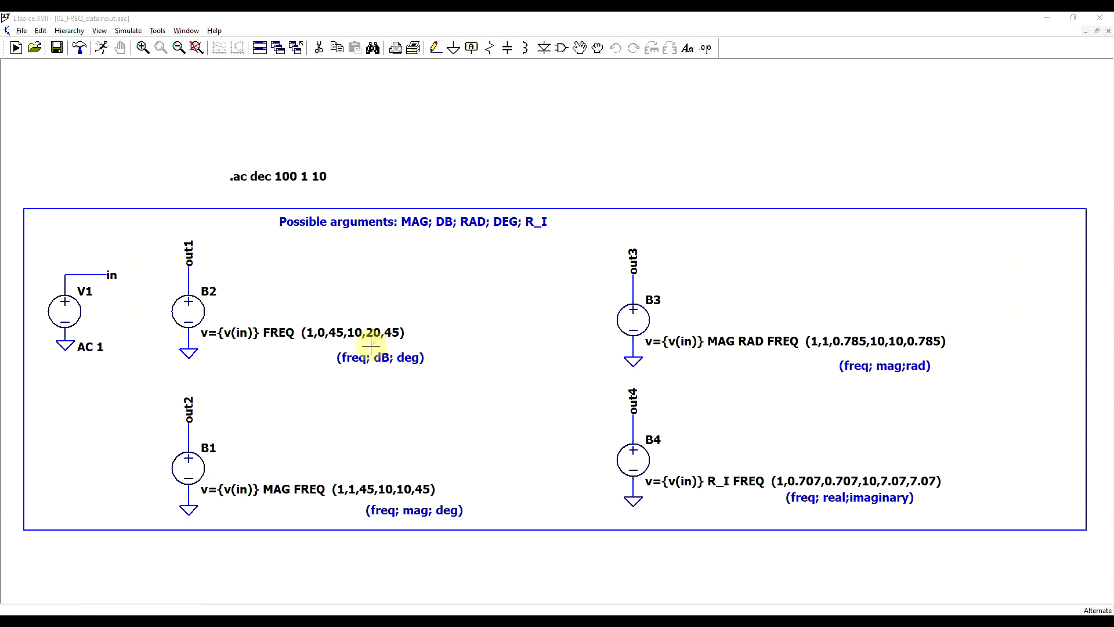
mouse_move(402, 326)
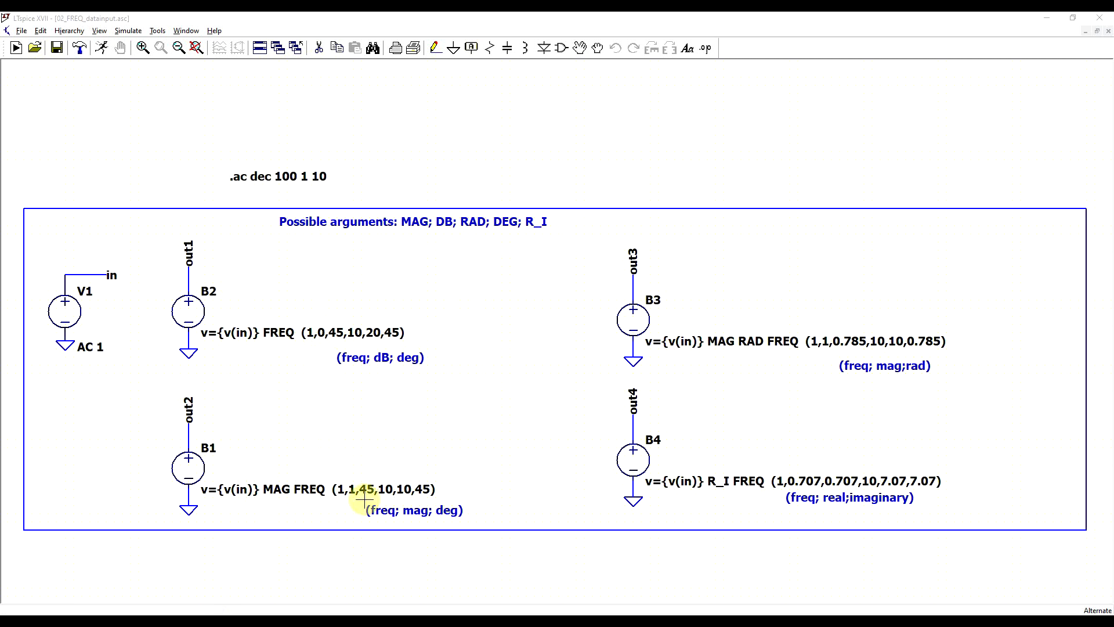
mouse_move(369, 332)
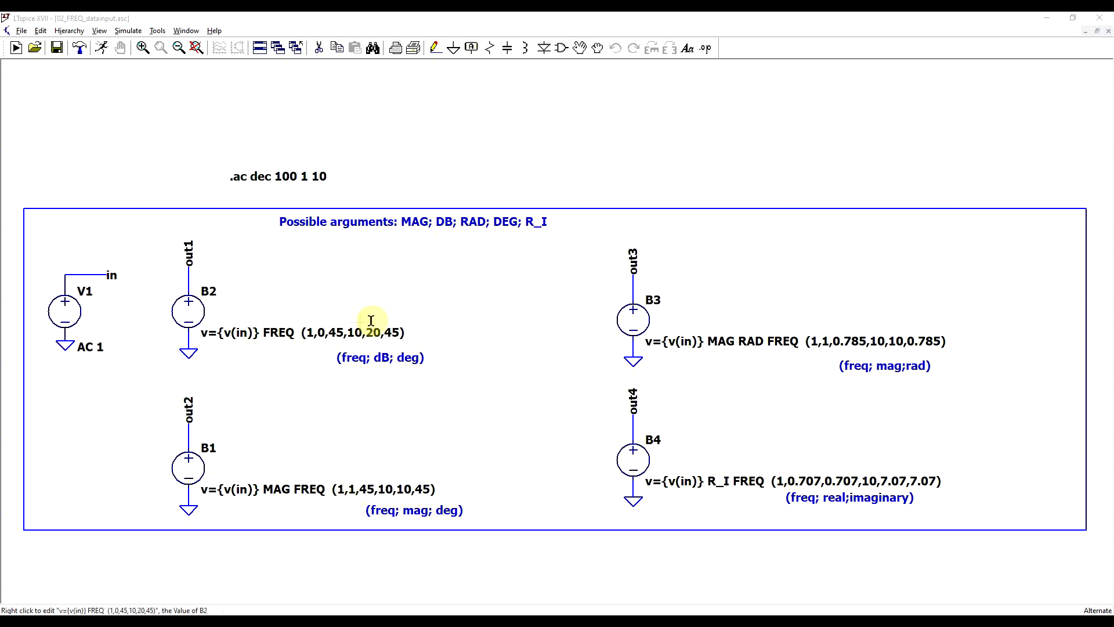
mouse_move(458, 467)
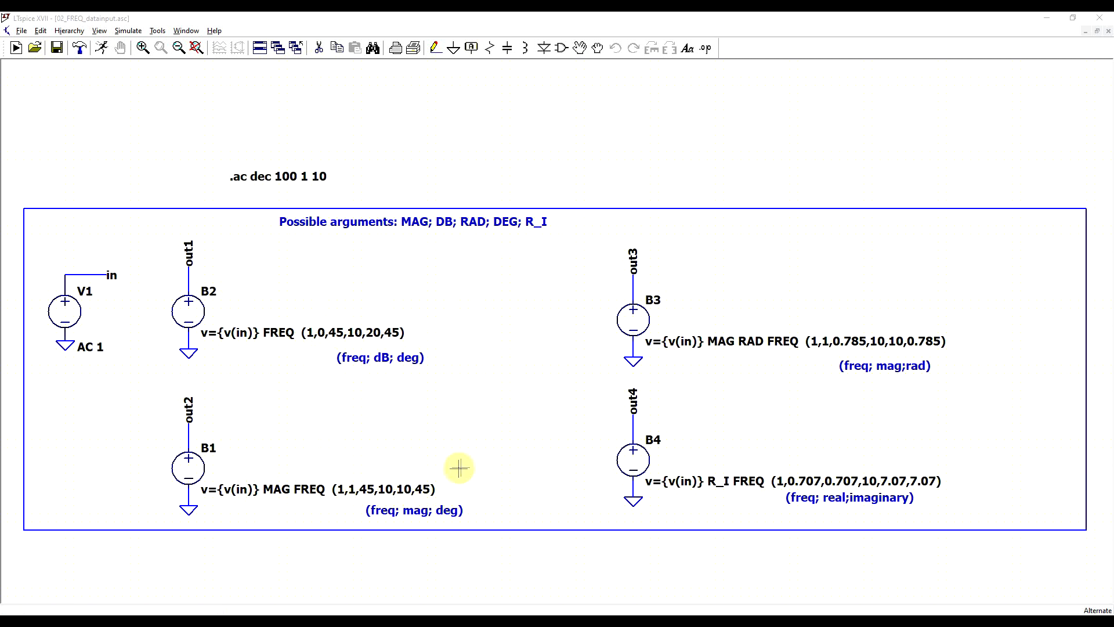
mouse_move(290, 488)
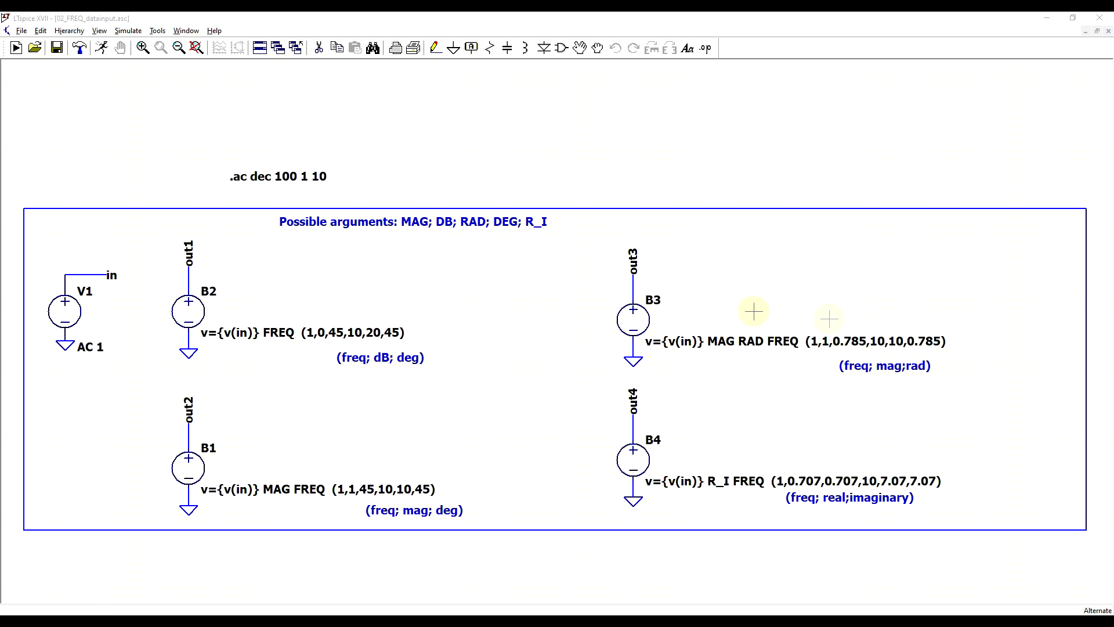
mouse_move(704, 491)
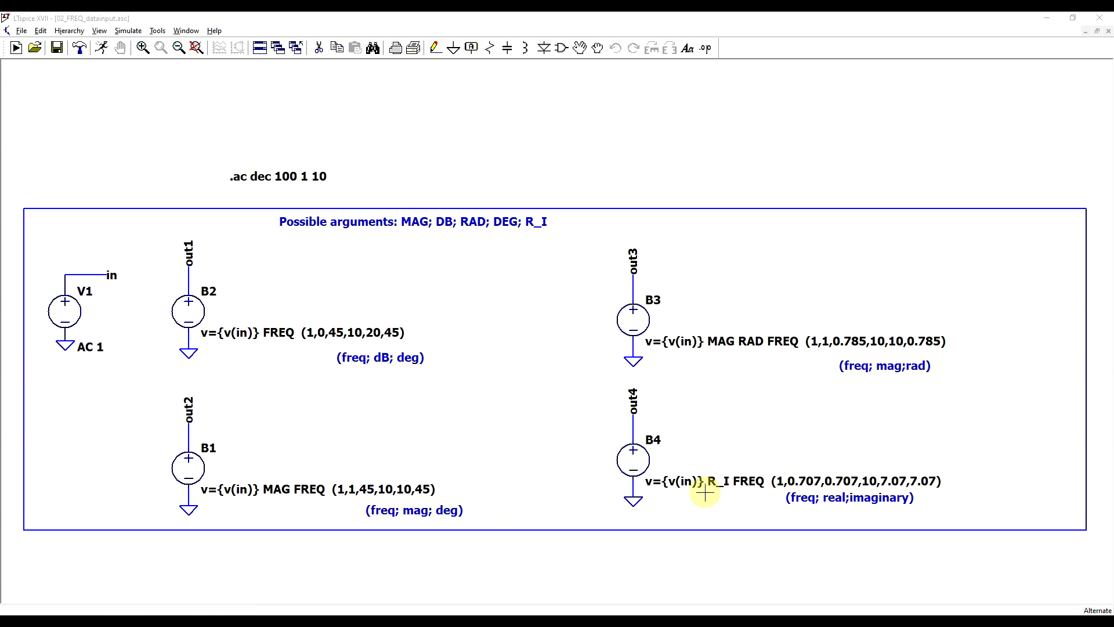
mouse_move(832, 341)
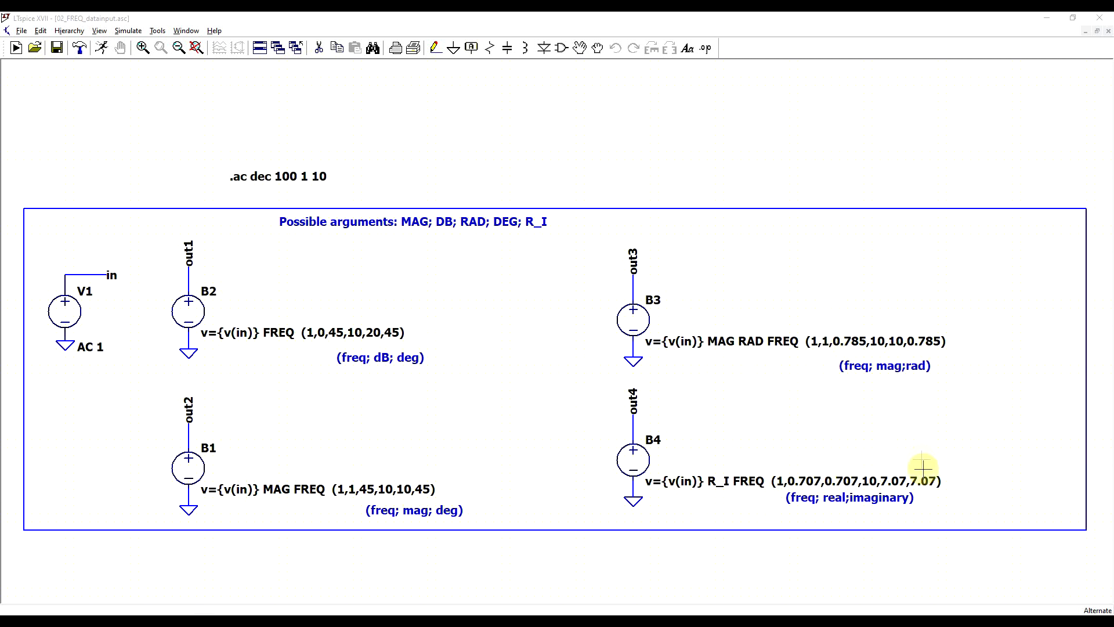
mouse_move(719, 260)
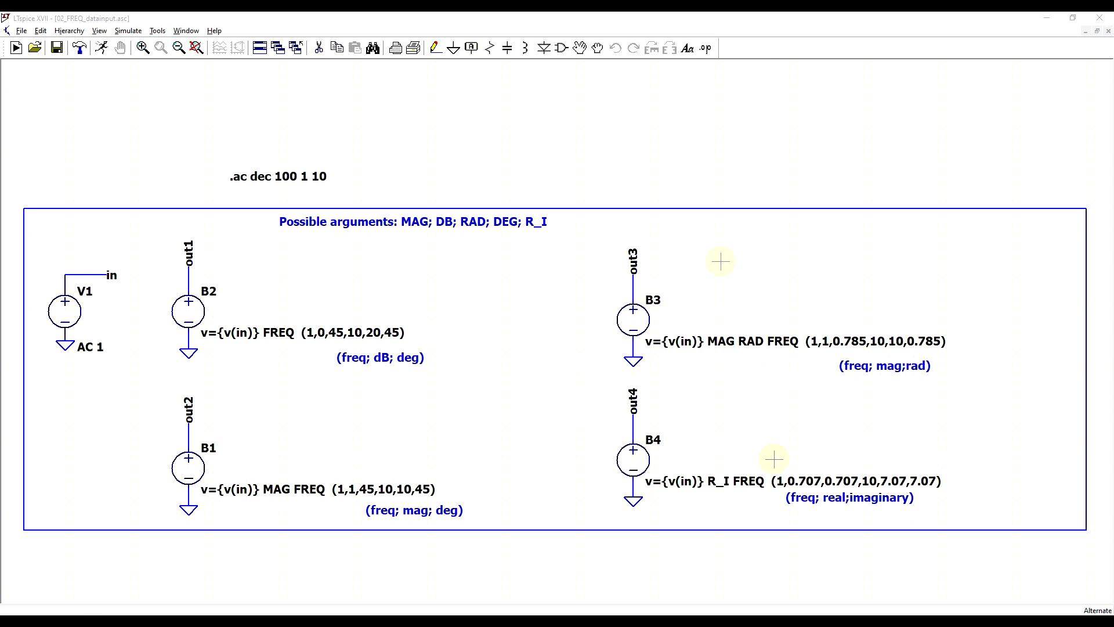
- Run the AC simulation and probe the out1 net to plot V(out1)
left_click(15, 48)
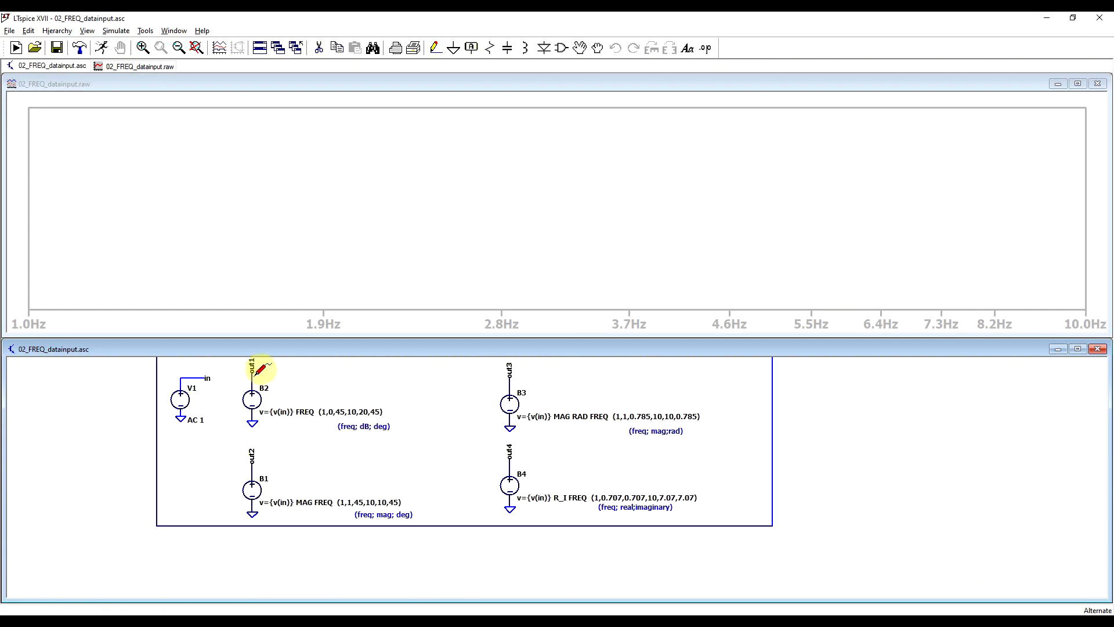
left_click(250, 363)
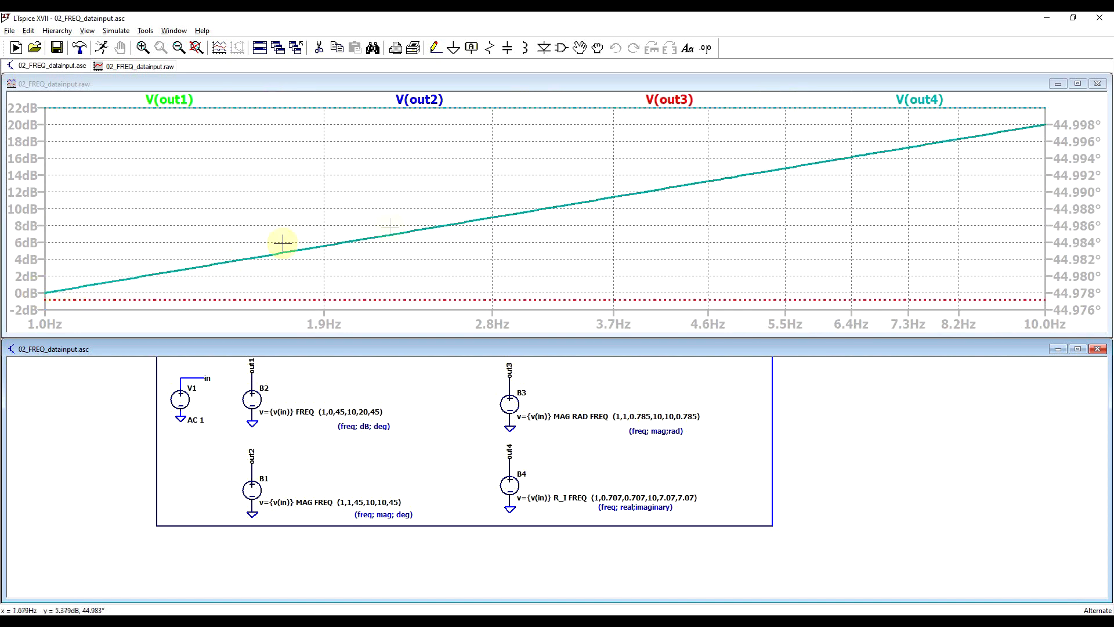
mouse_move(1030, 104)
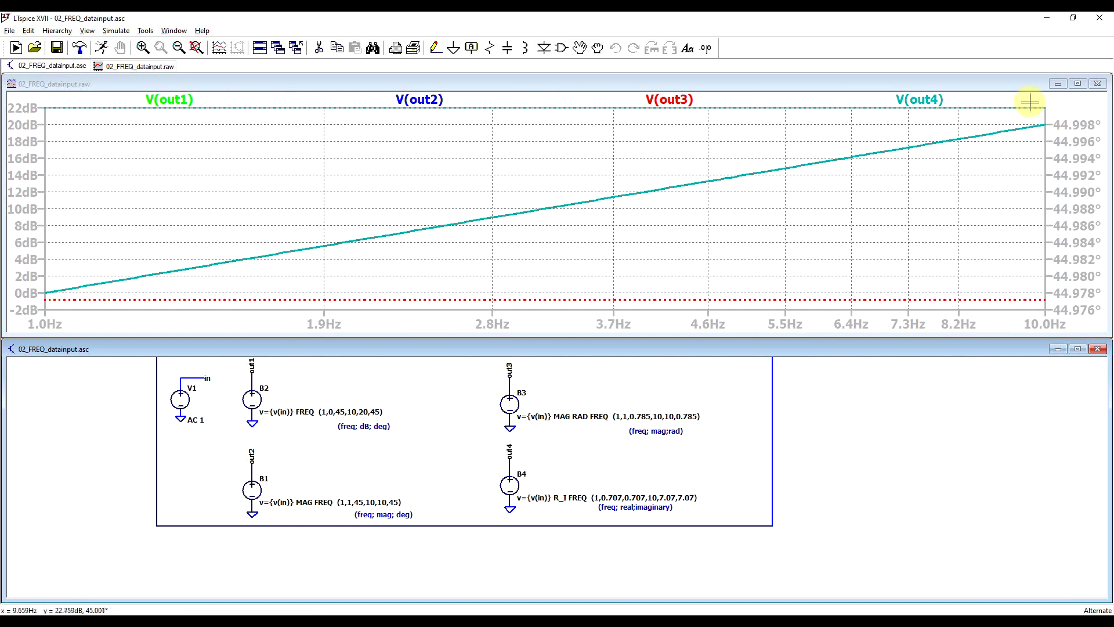
mouse_move(1028, 281)
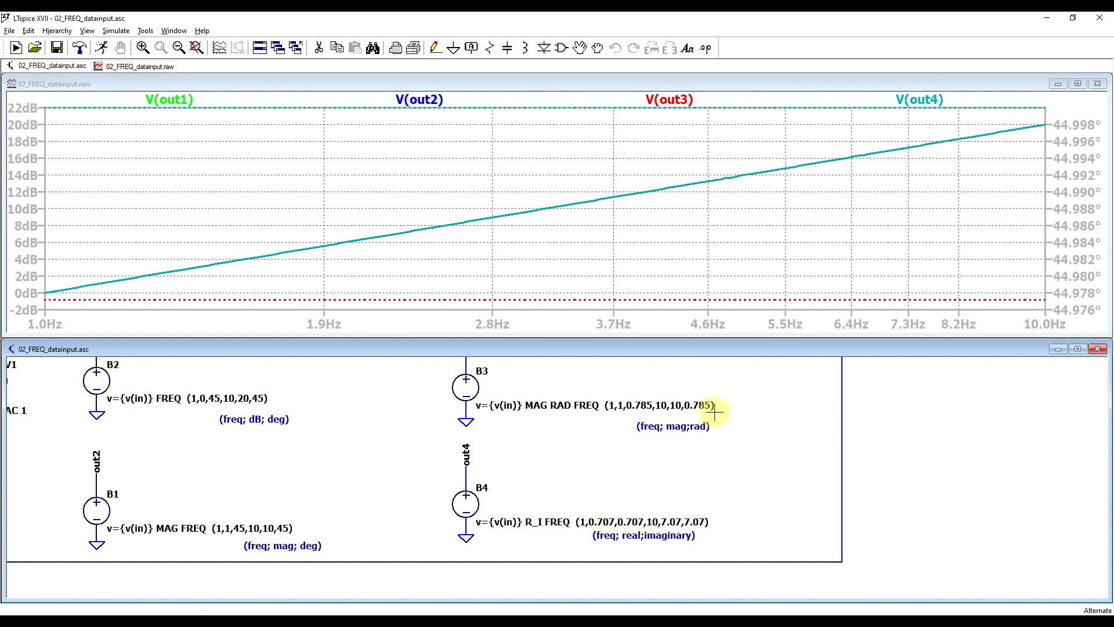
mouse_move(707, 405)
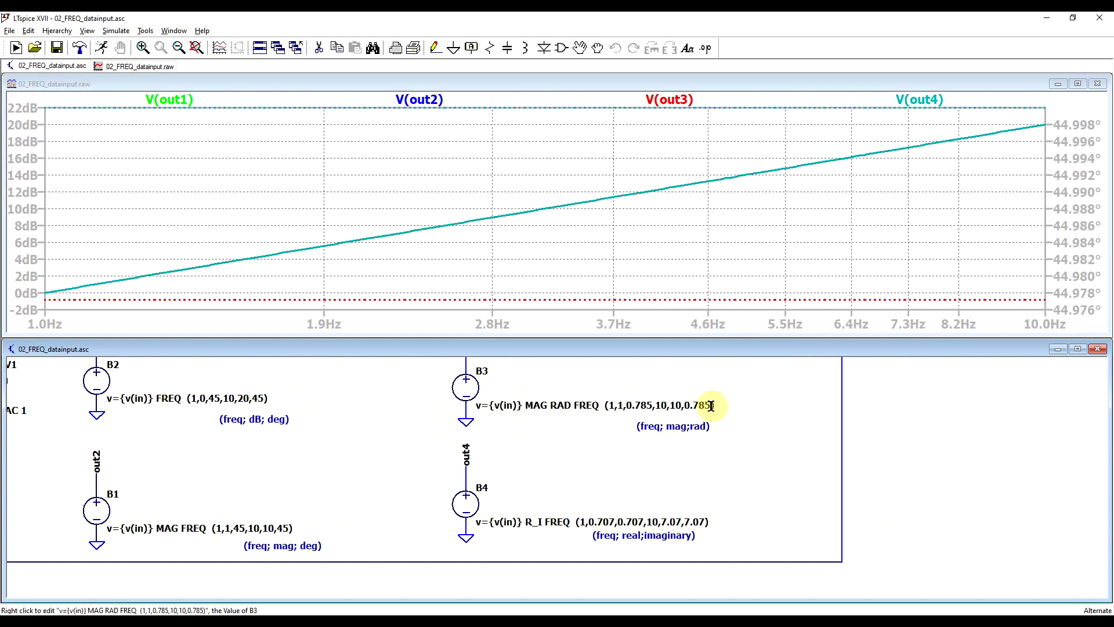
mouse_move(945, 250)
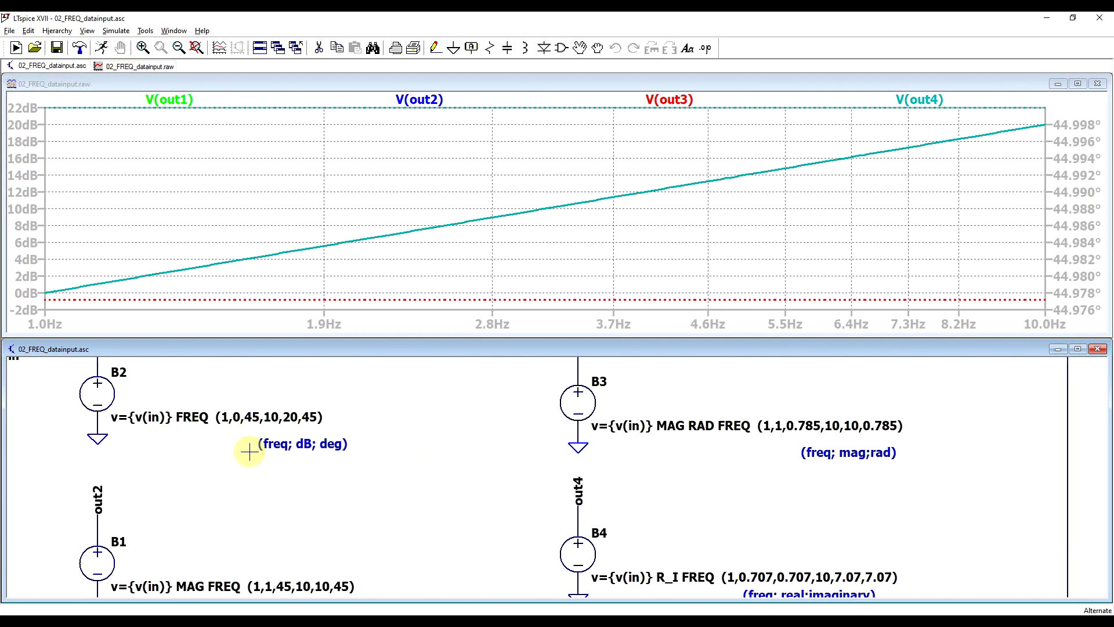
mouse_move(294, 431)
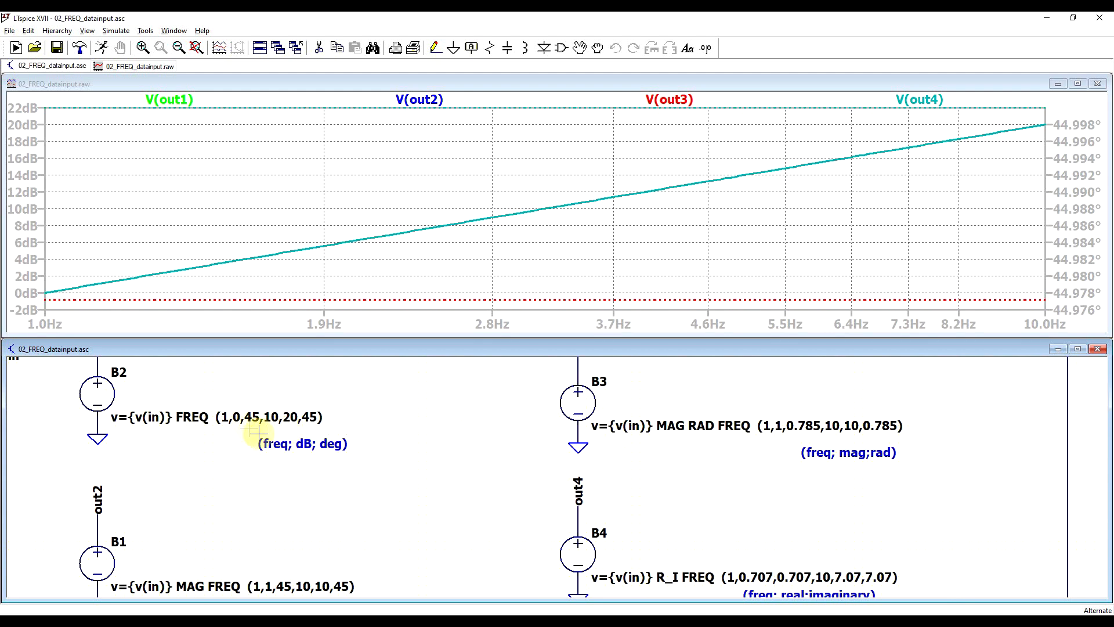
mouse_move(266, 417)
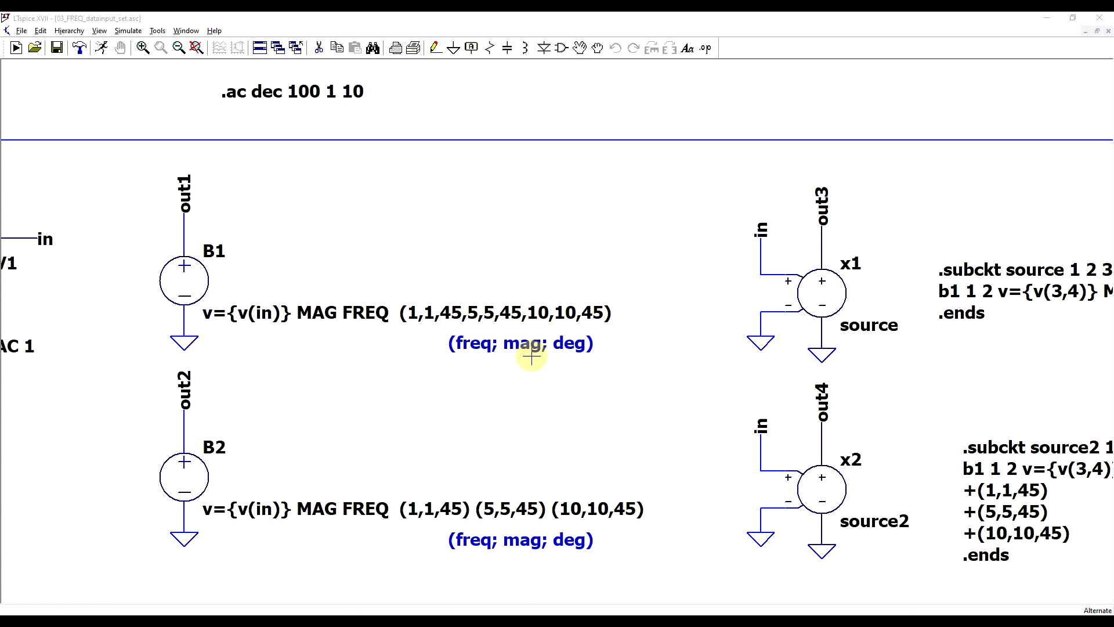
mouse_move(497, 329)
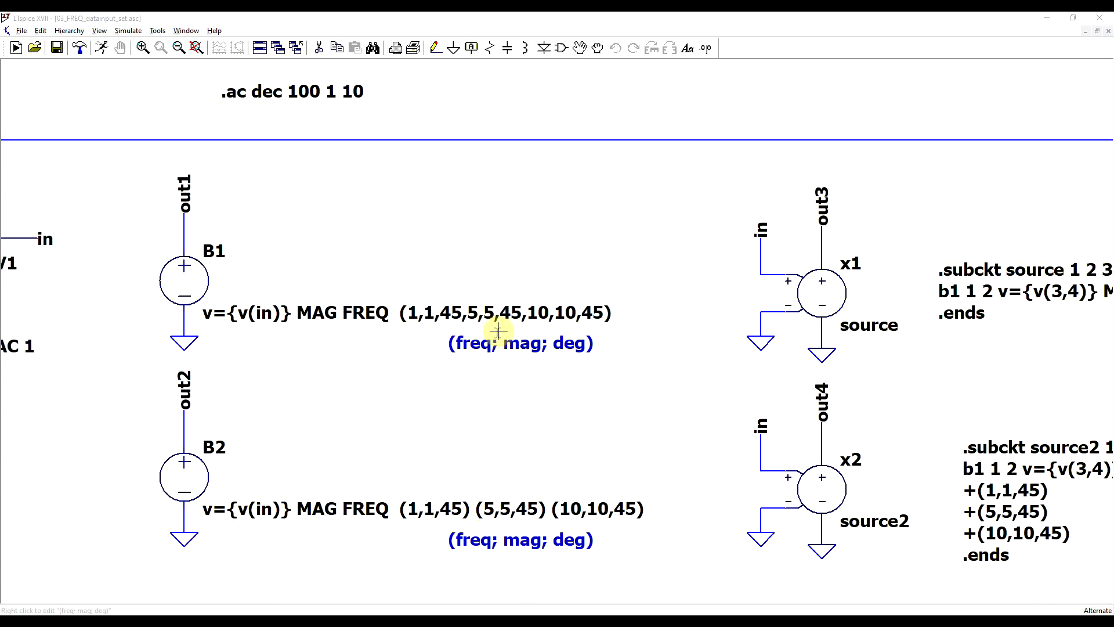
mouse_move(611, 316)
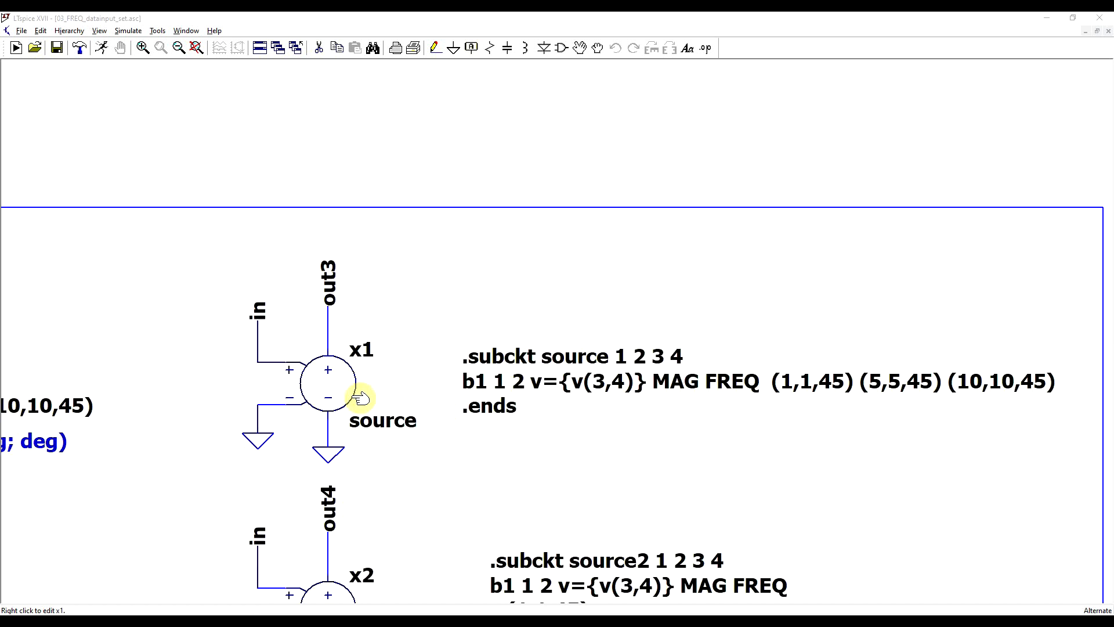
mouse_move(431, 404)
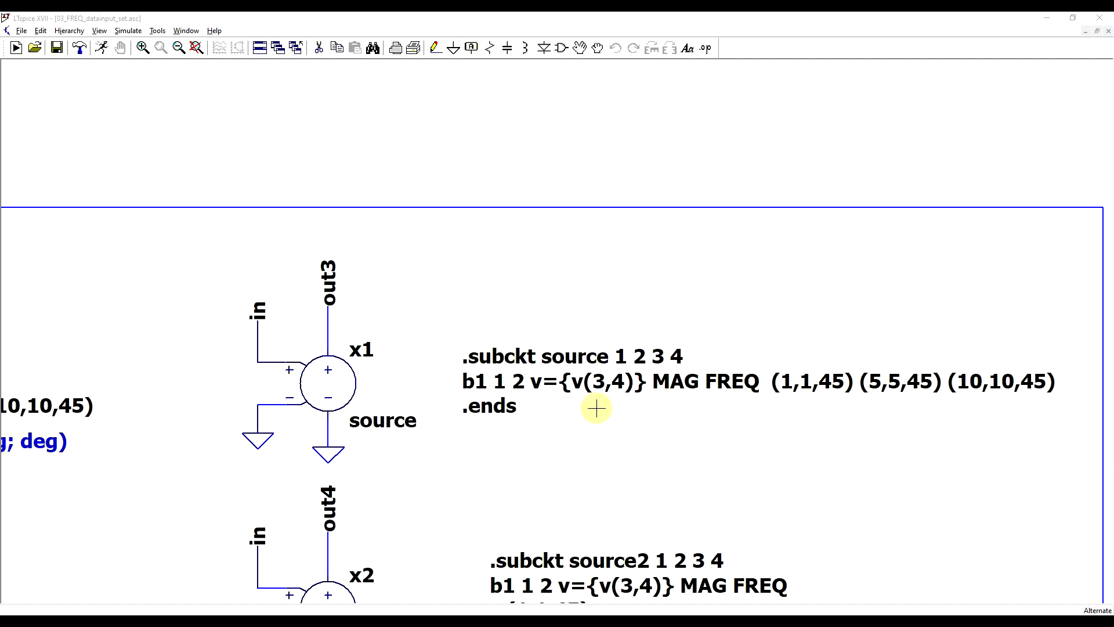
mouse_move(576, 402)
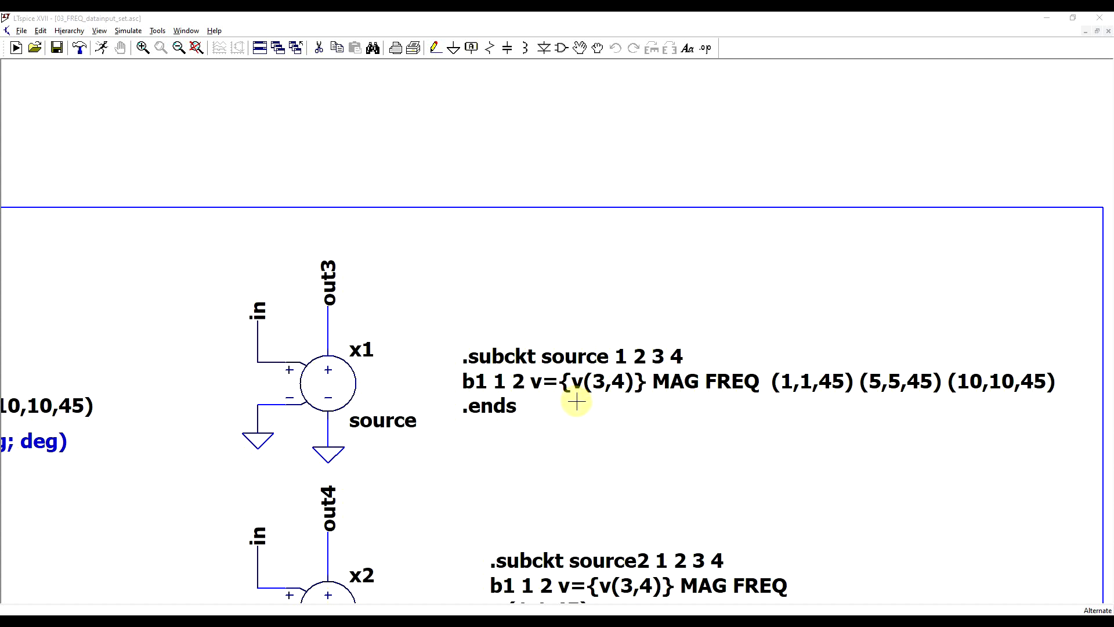
mouse_move(405, 354)
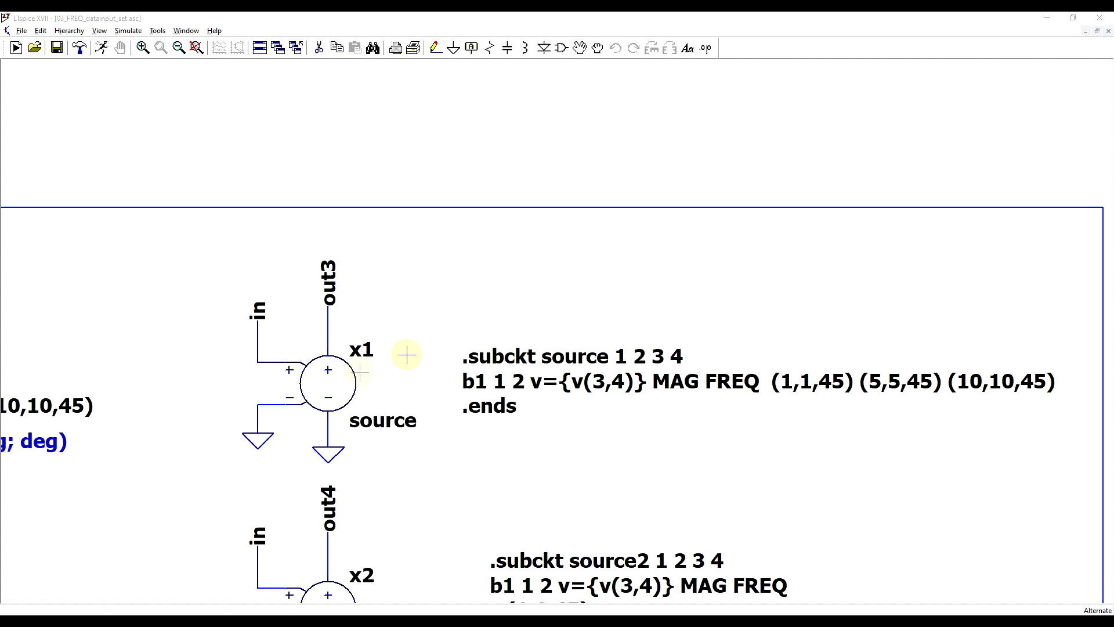
mouse_move(341, 383)
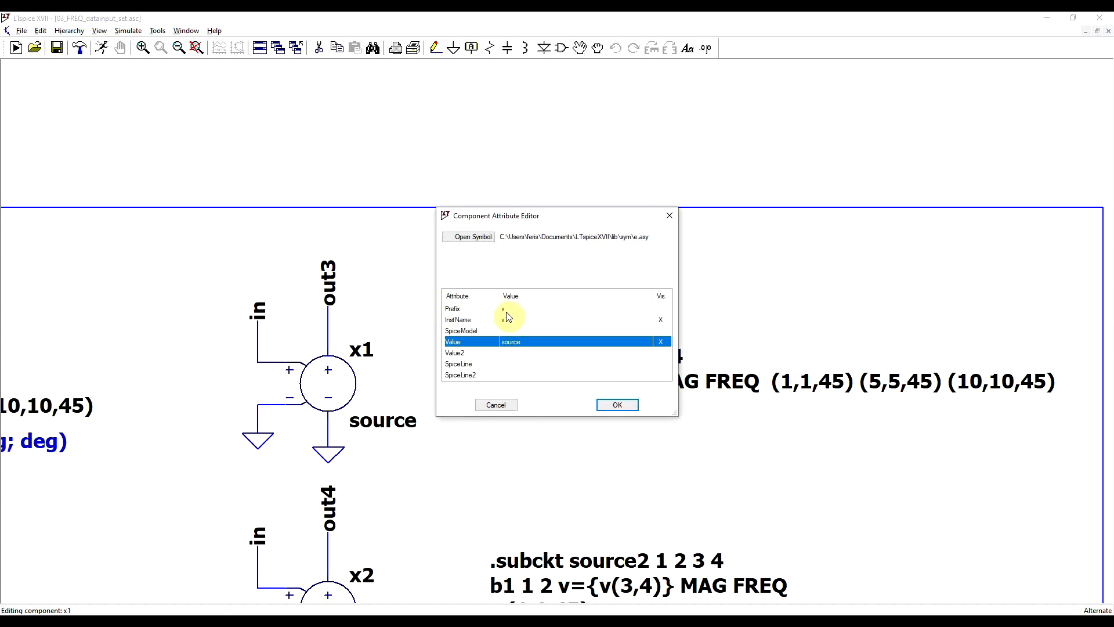
left_click(616, 404)
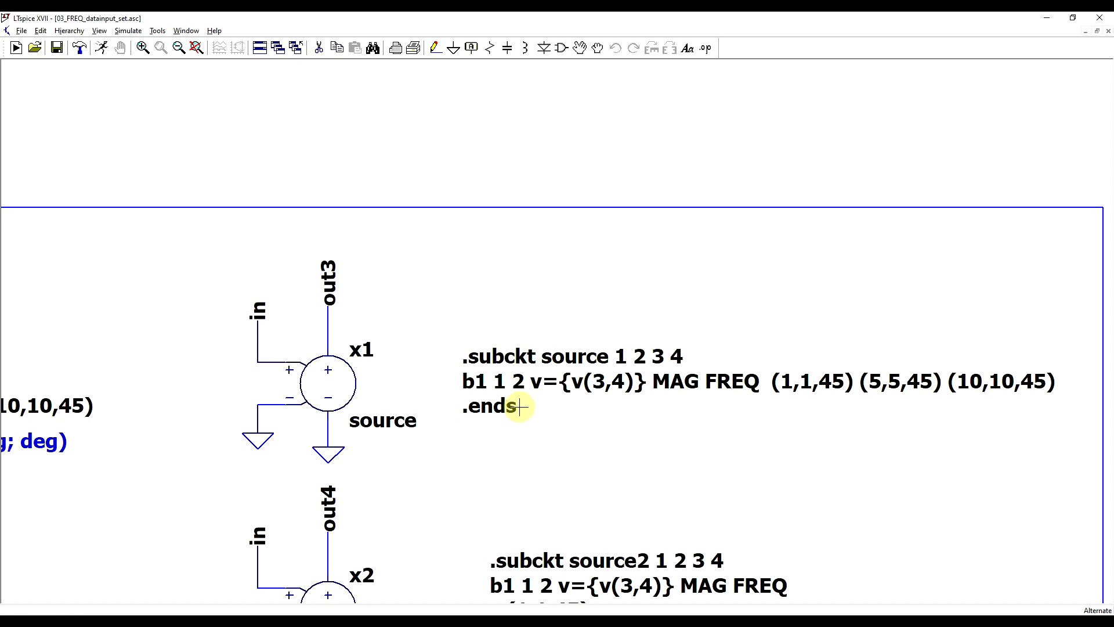
mouse_move(526, 412)
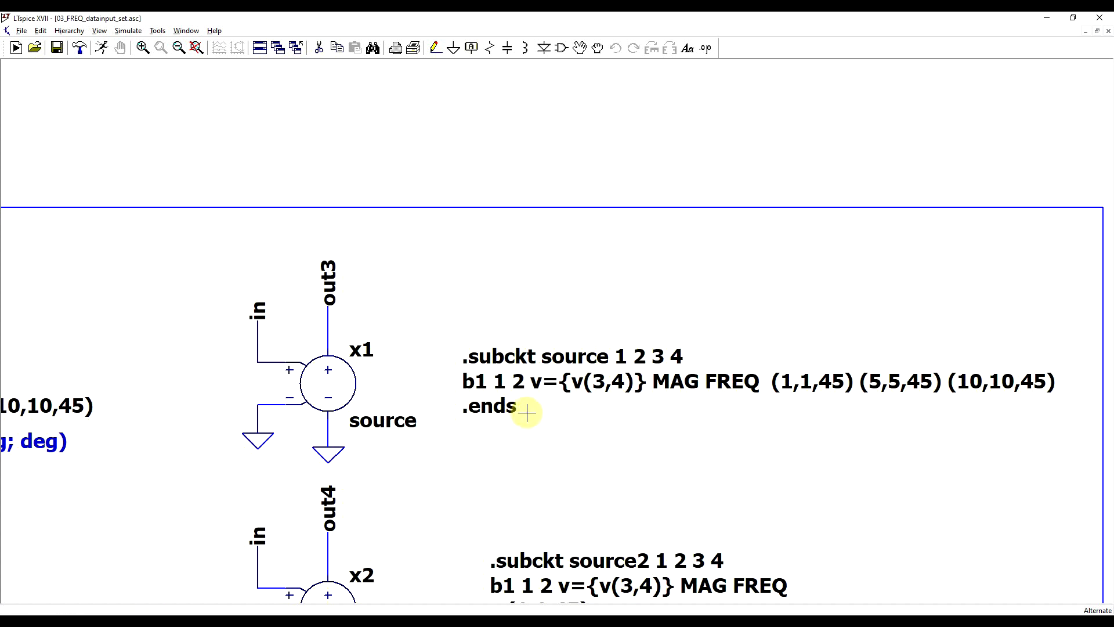
mouse_move(490, 405)
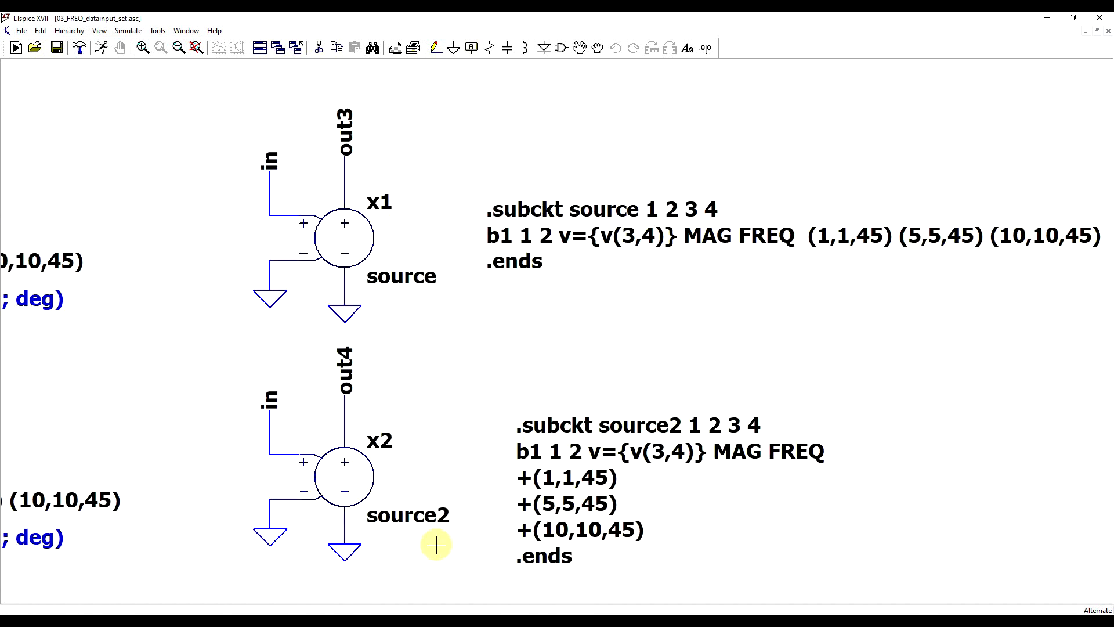
mouse_move(551, 542)
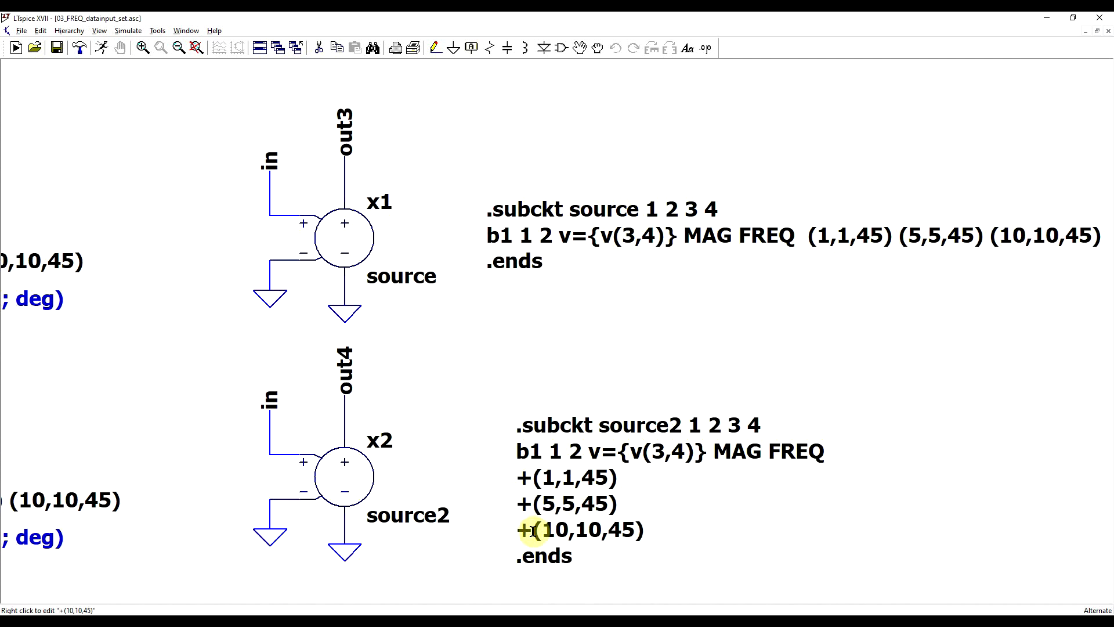
mouse_move(526, 478)
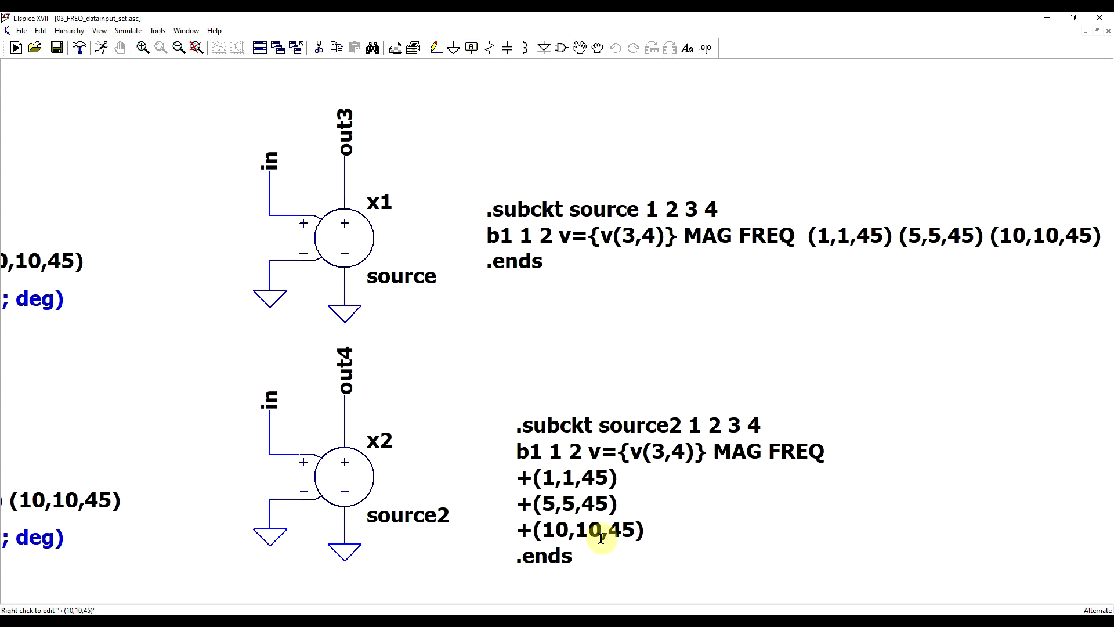
mouse_move(576, 535)
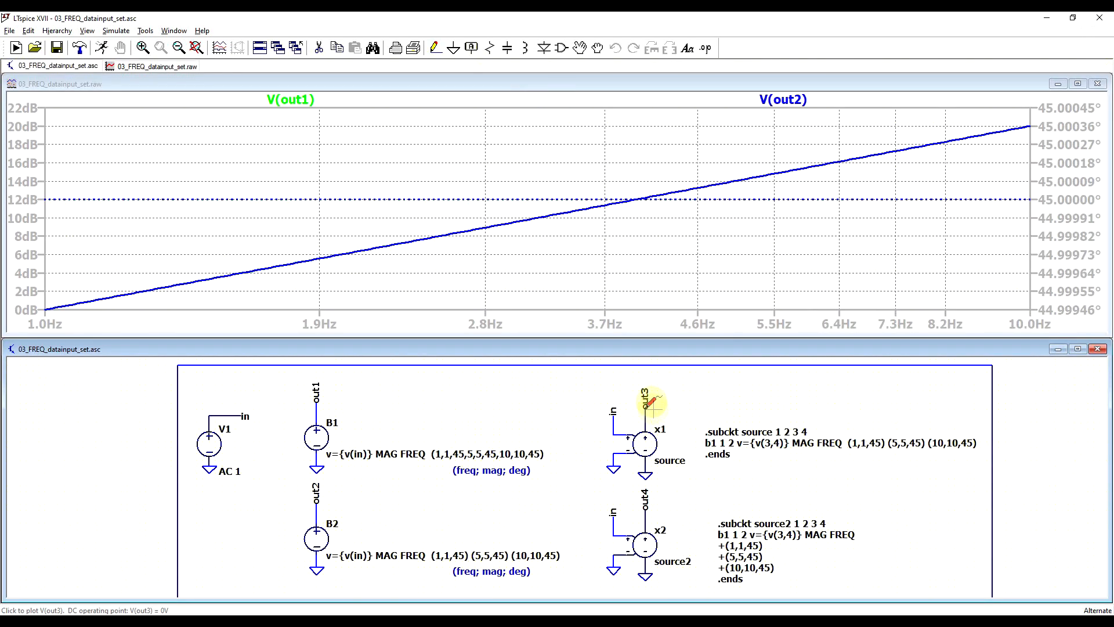
- Probe the out3 net to add V(out3) to the waveform
left_click(645, 394)
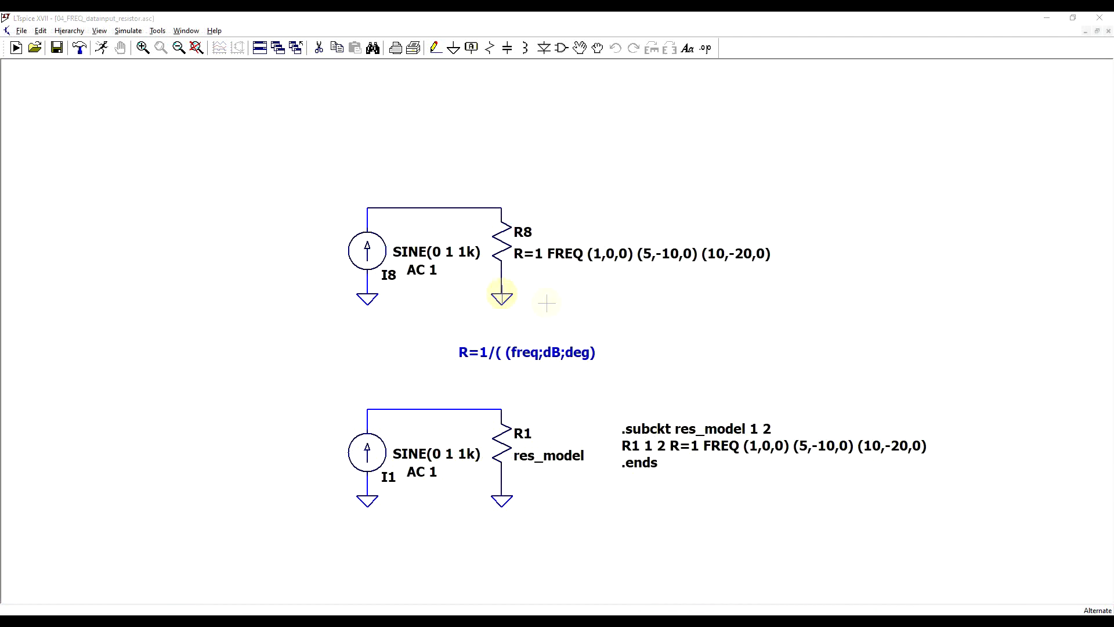
mouse_move(538, 302)
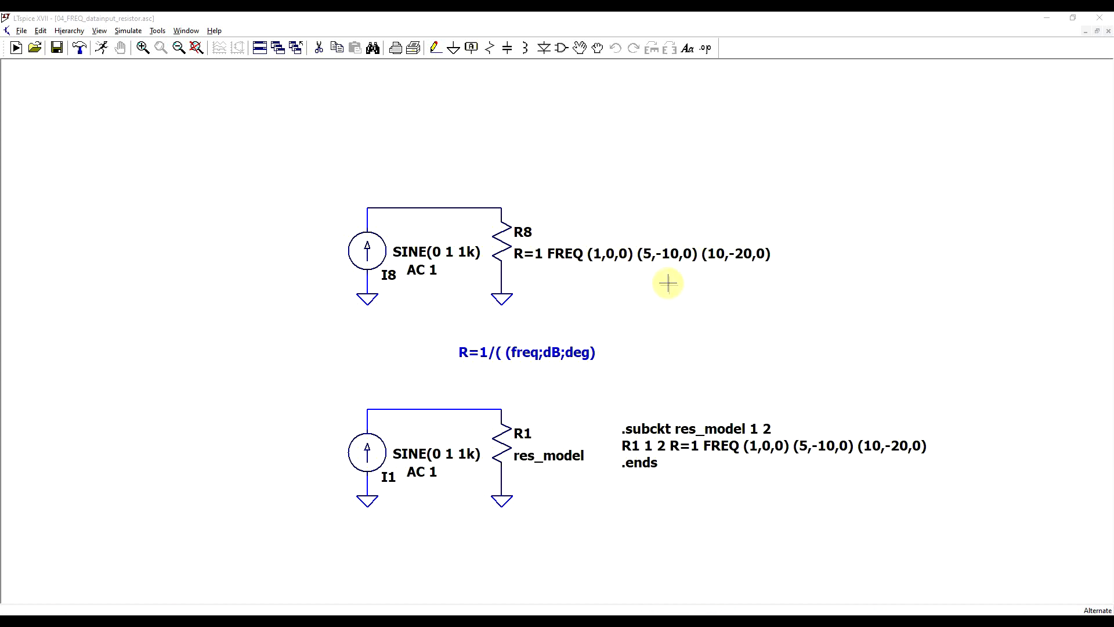
mouse_move(660, 473)
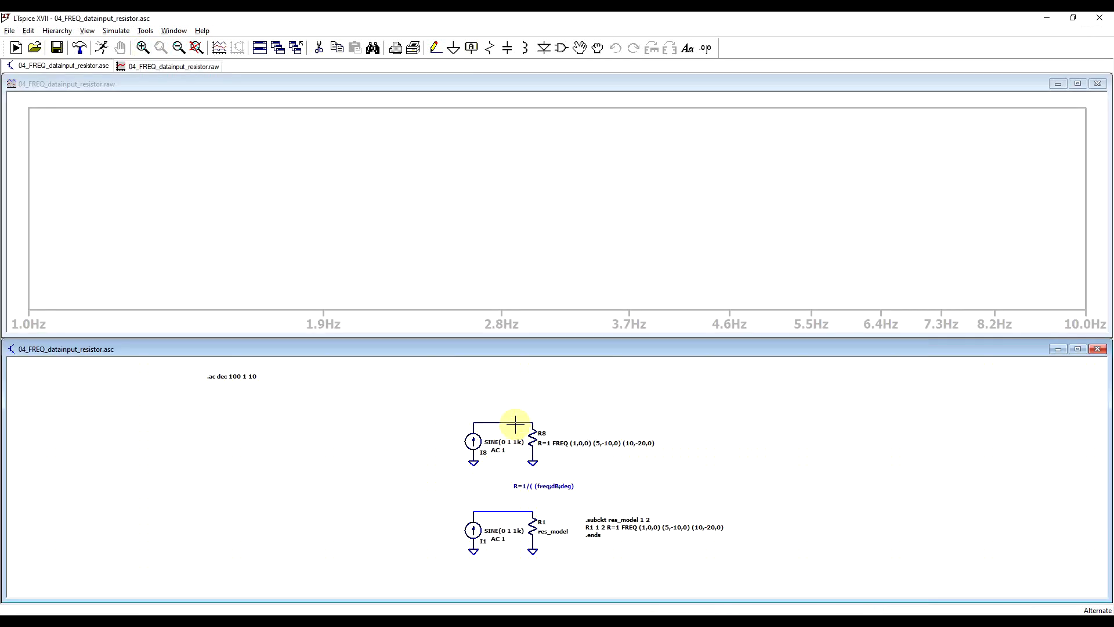
- Probe the node at resistor R8 to add its voltage to the plot
left_click(513, 419)
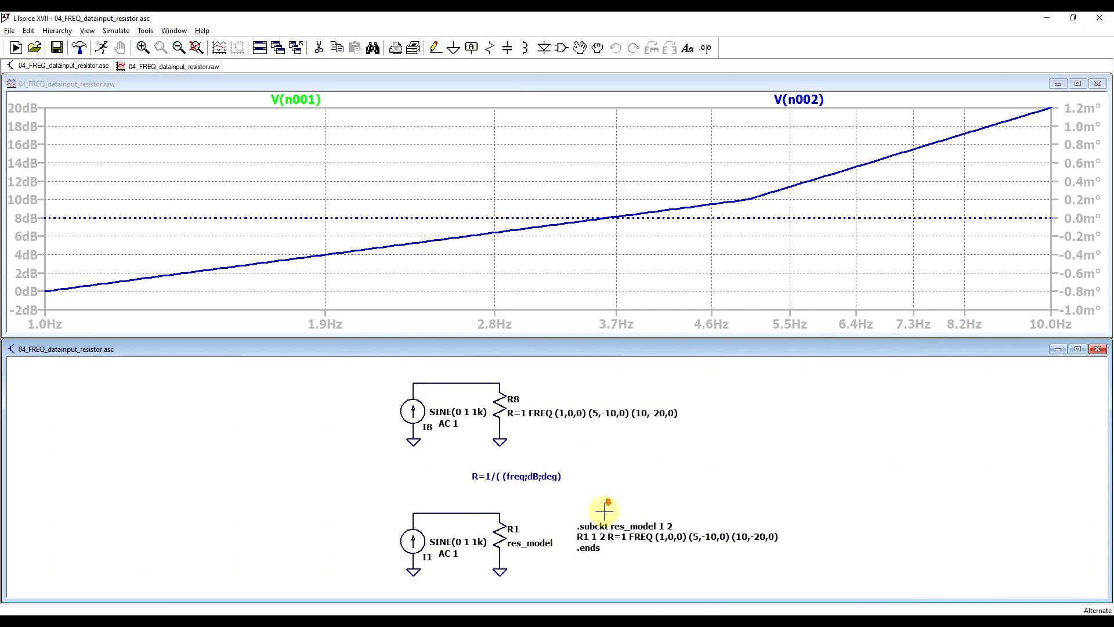
mouse_move(587, 432)
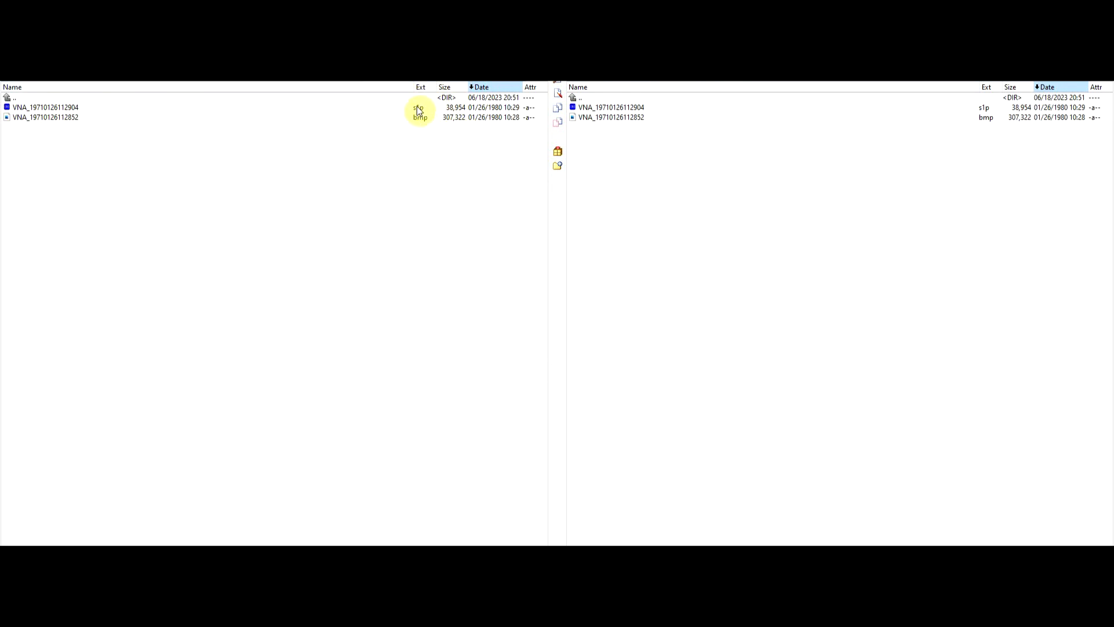
- Open VNA_19710126112904.s1p from Total Commander's left panel in Notepad
left_click(45, 107)
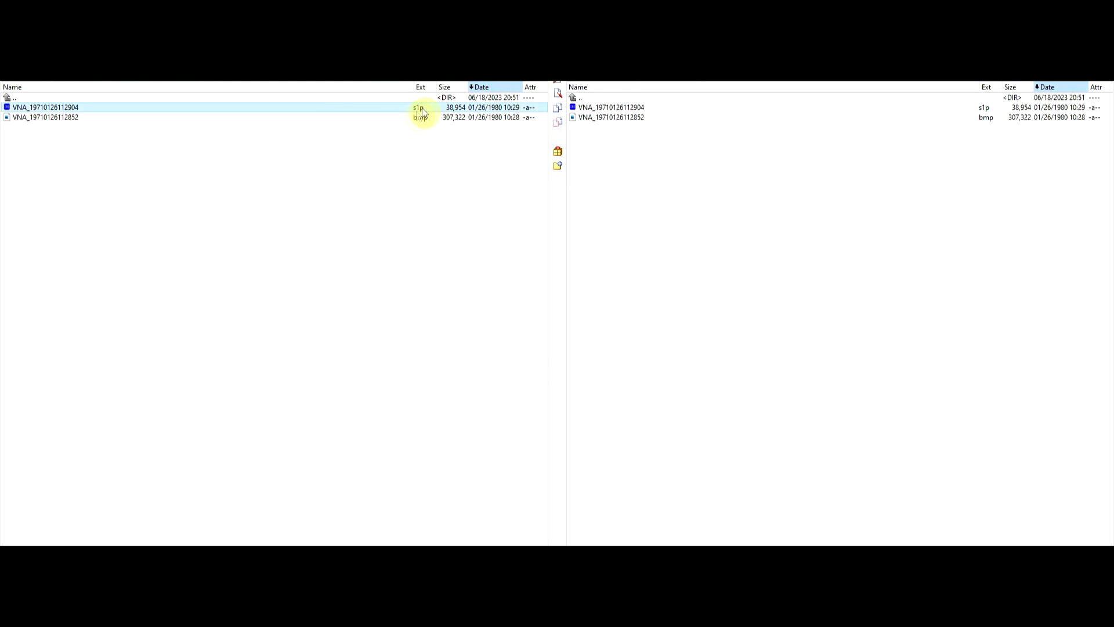
double_click(45, 107)
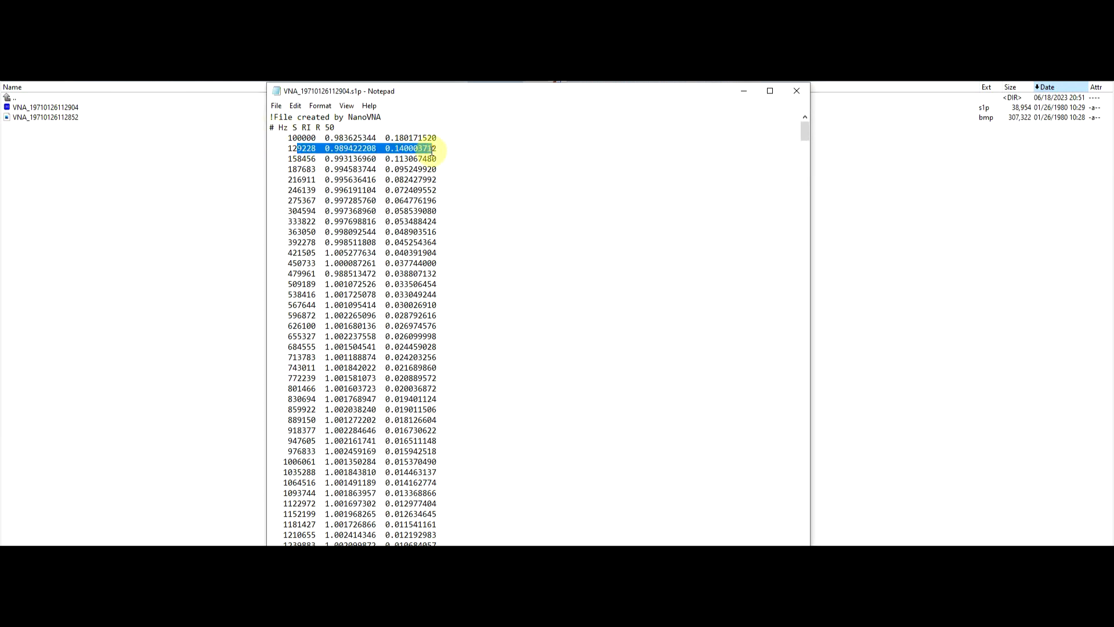
- Begin selecting the S11 data rows below the touchstone header
left_click(443, 147)
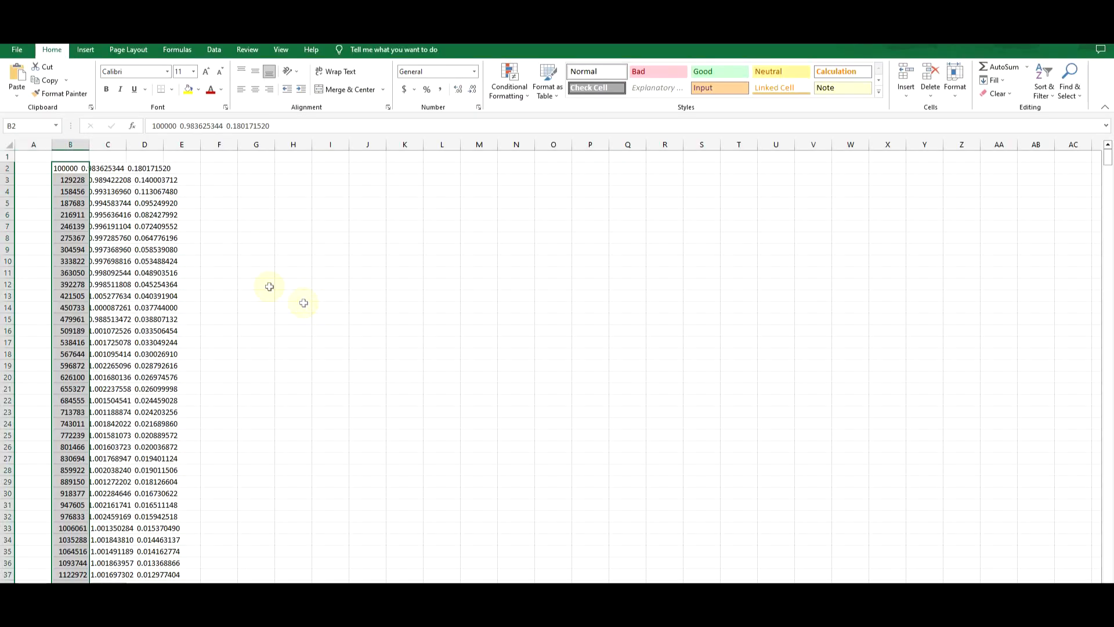
- Split the pasted lines into columns using fixed-width Text to Columns, then select an empty column
left_click(468, 78)
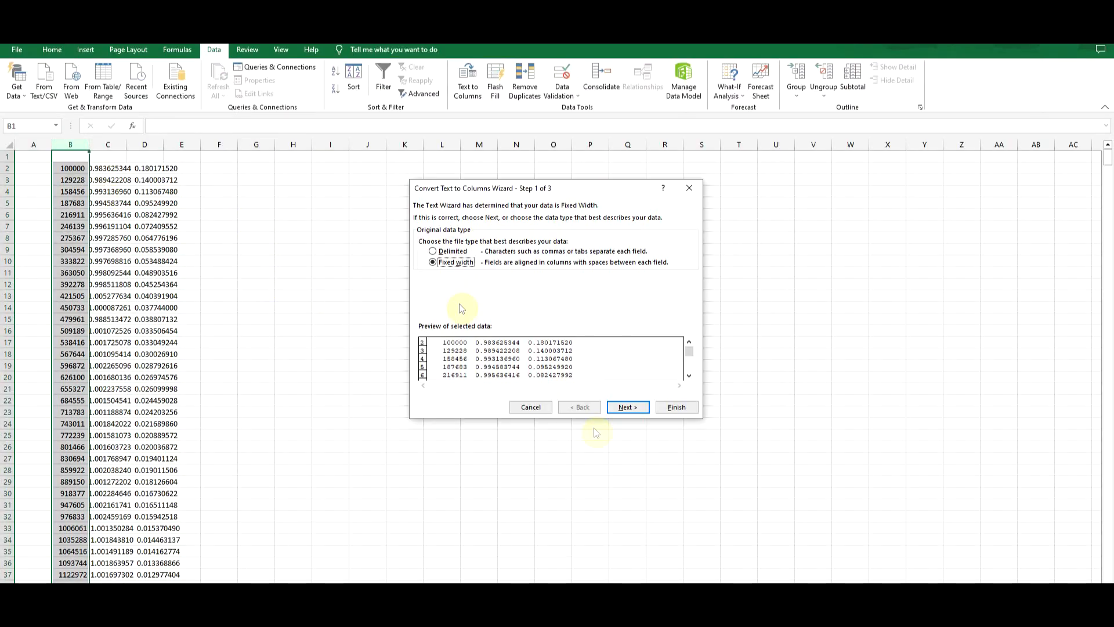
left_click(625, 406)
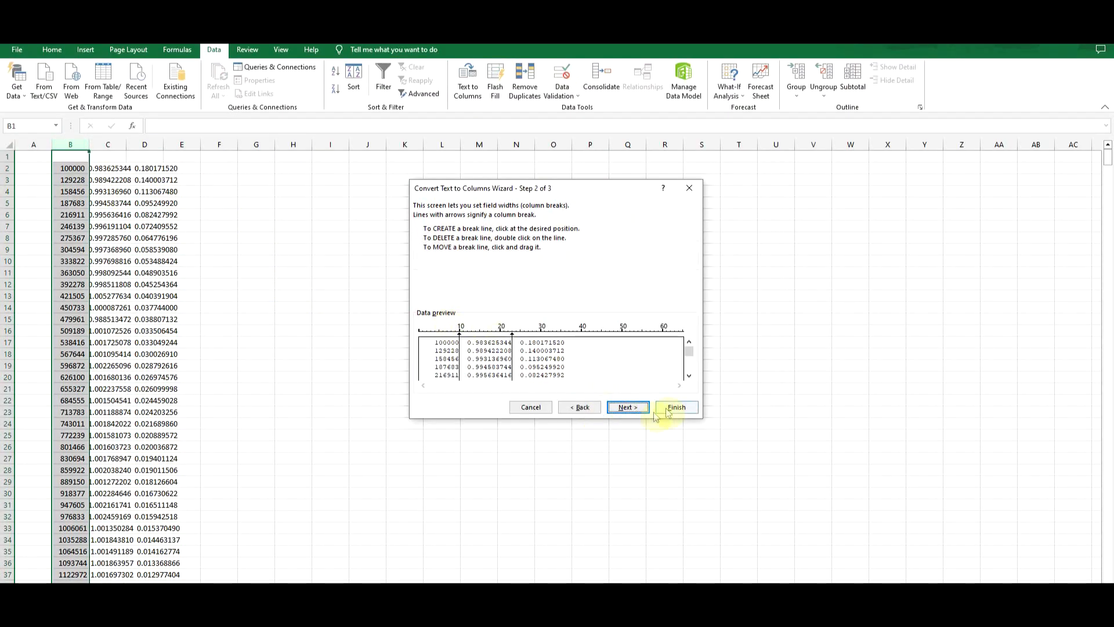
left_click(675, 406)
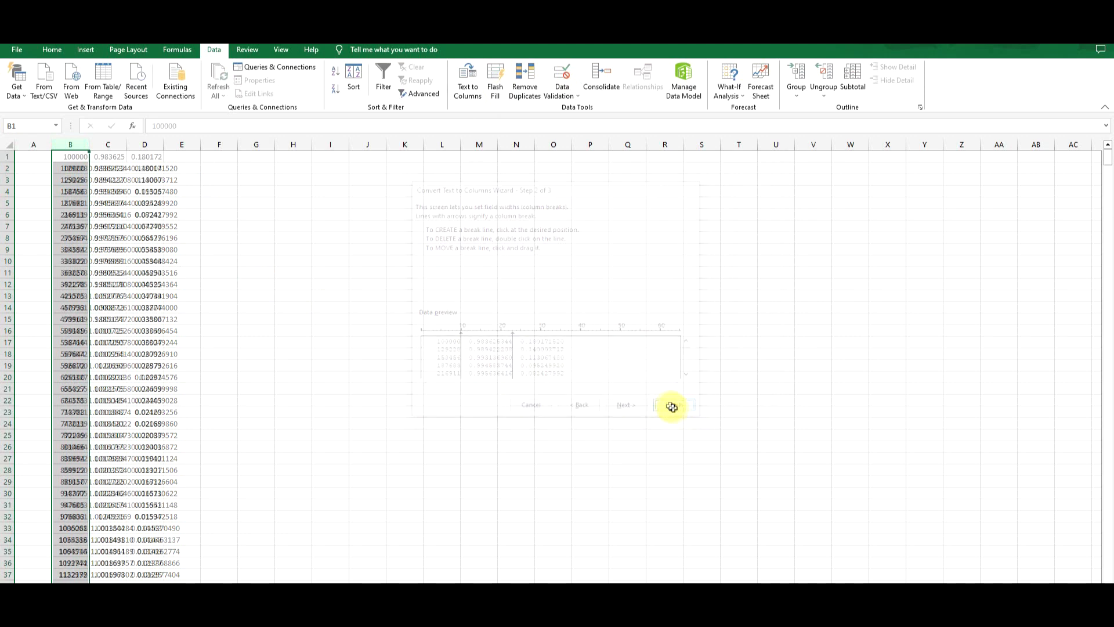
left_click(668, 405)
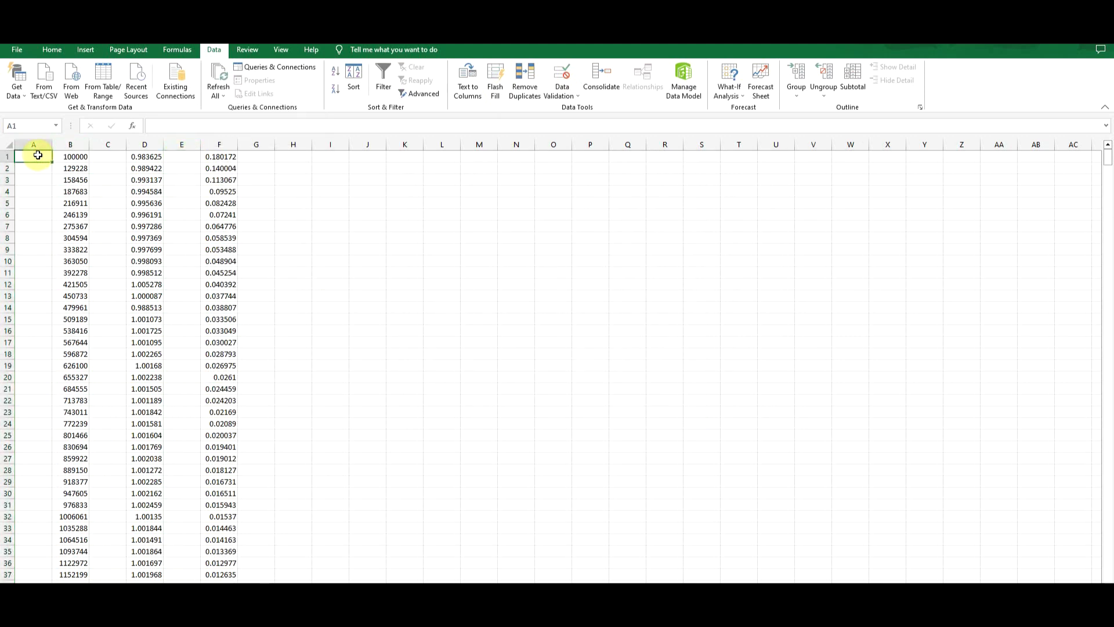
left_click(256, 156)
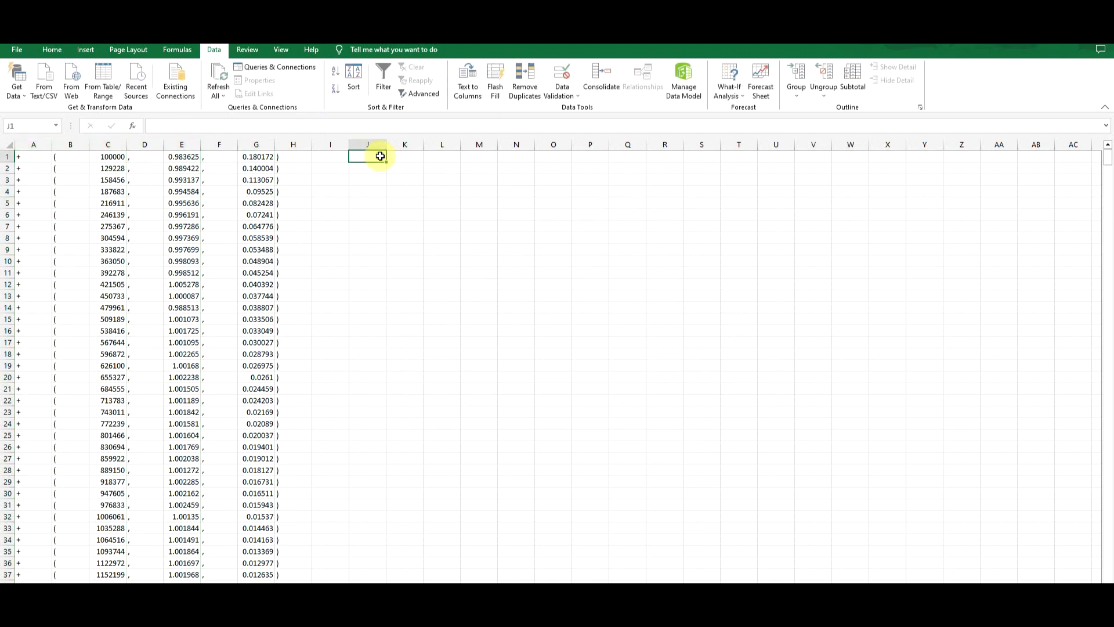
- Start a CONCATENATE formula to join each row's columns
type("=ca")
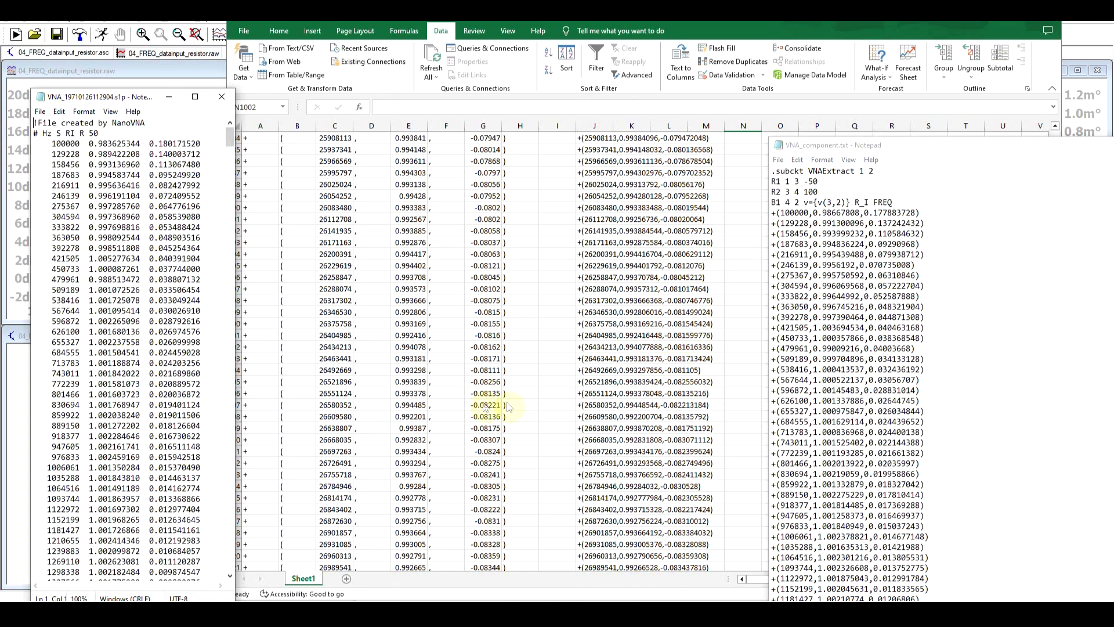
mouse_move(547, 398)
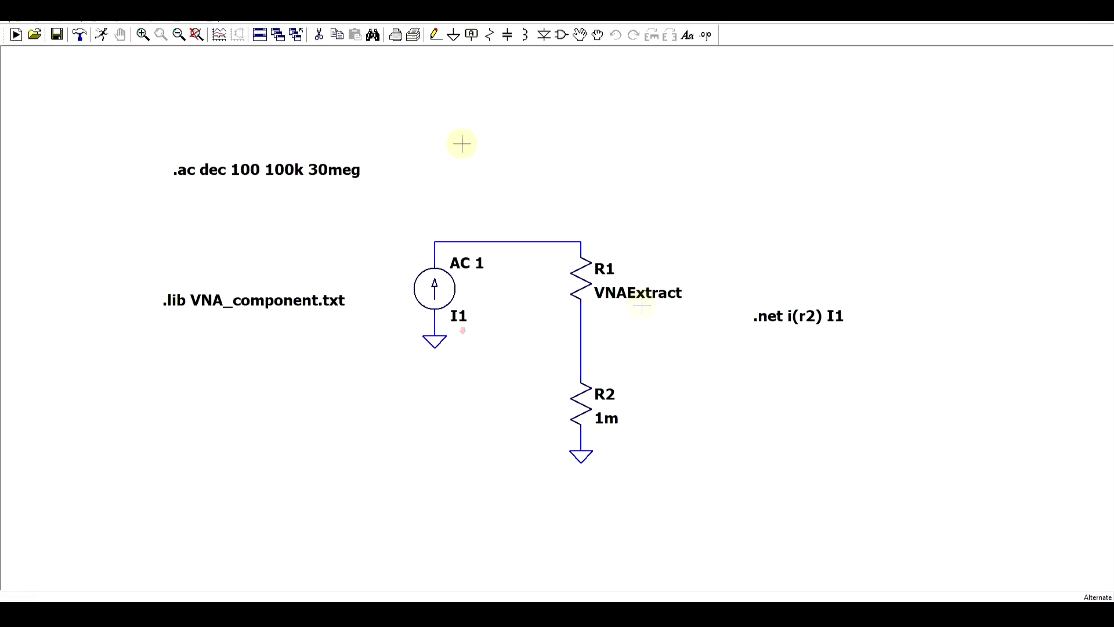
mouse_move(206, 355)
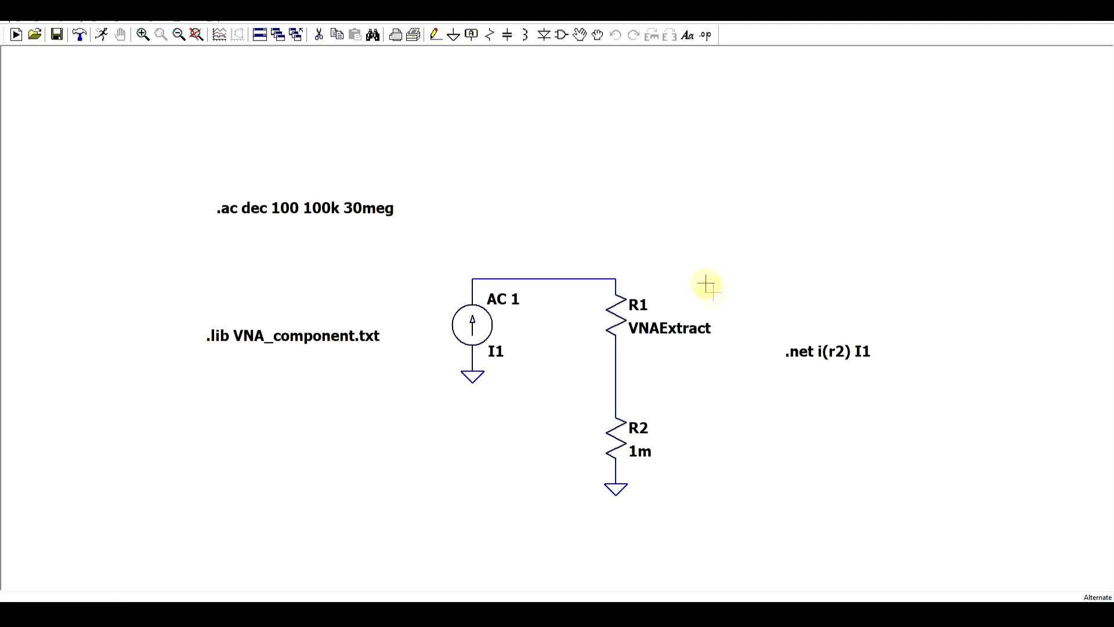
mouse_move(654, 320)
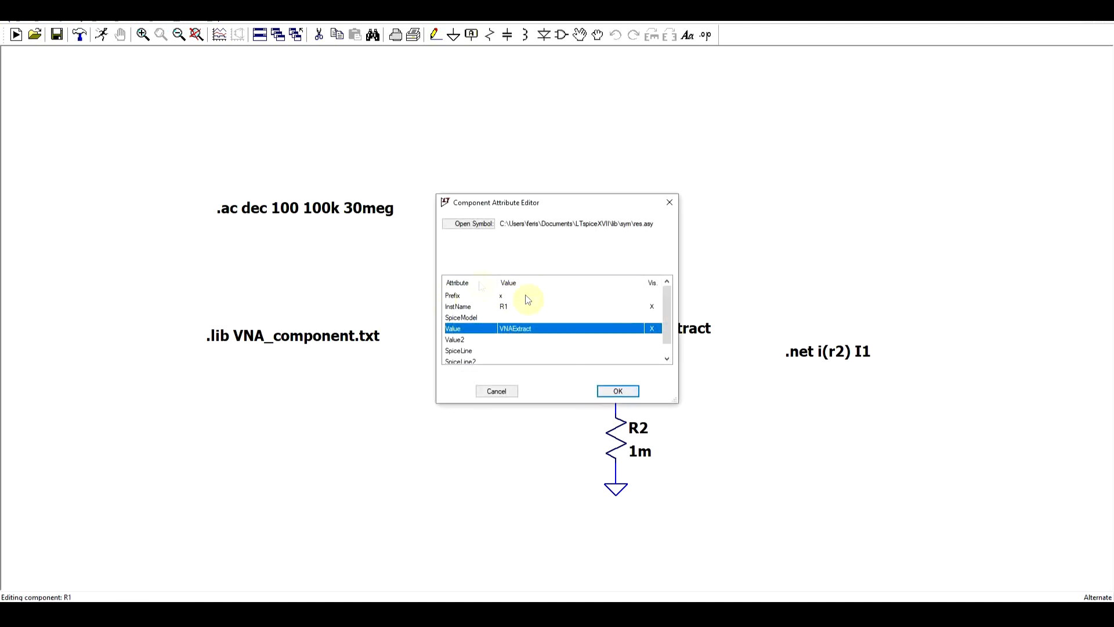
- Confirm R1 as the VNAExtract subcircuit and run the 100 kHz–30 MHz AC sweep
left_click(617, 390)
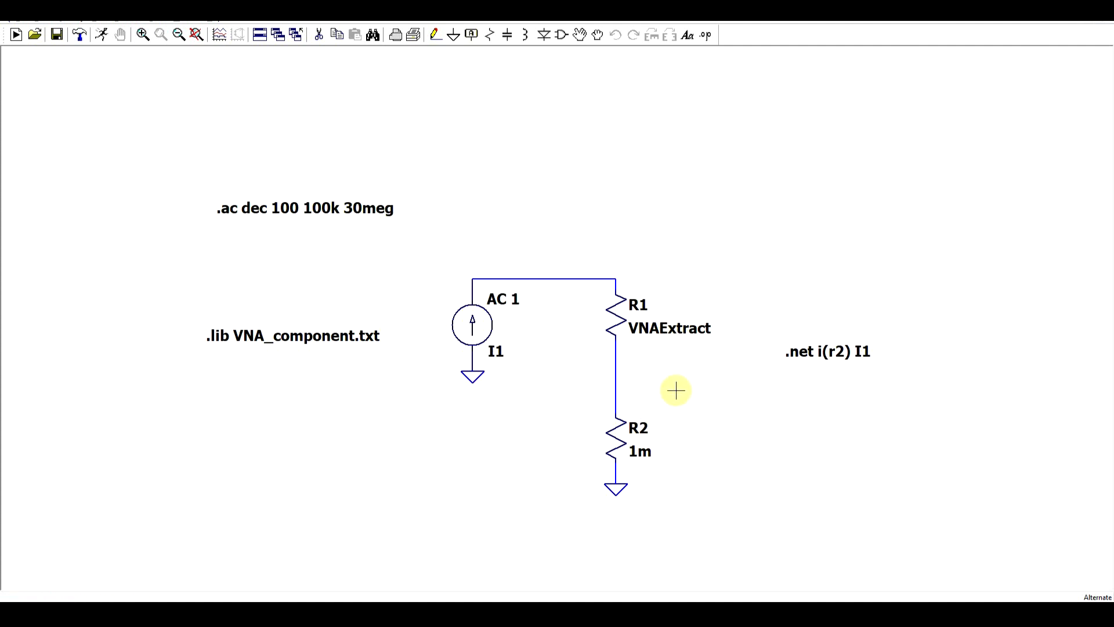
left_click(15, 34)
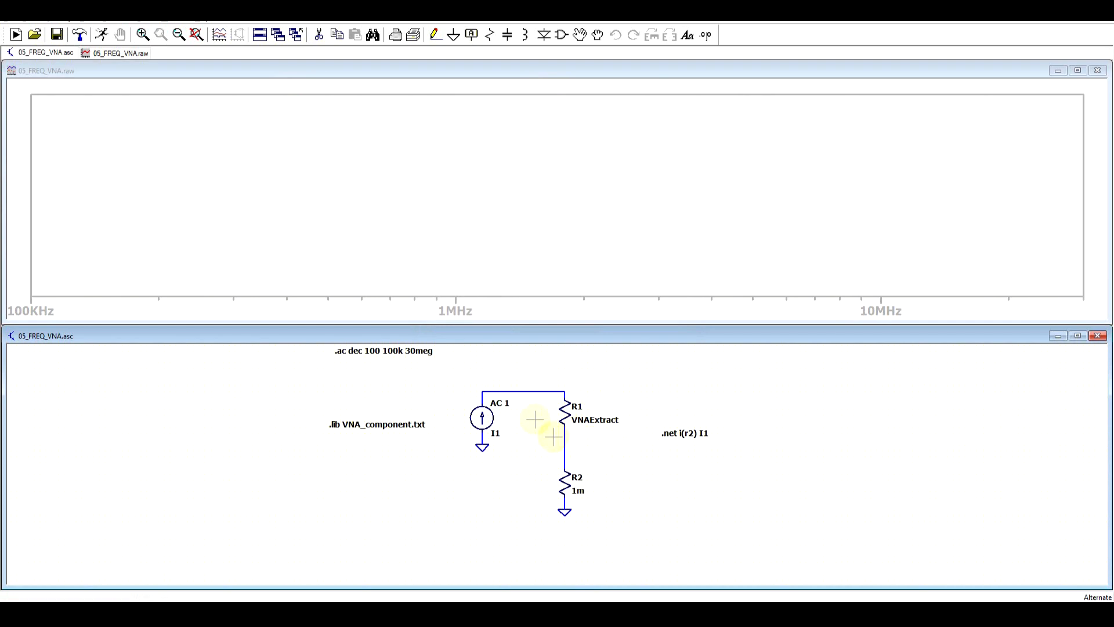
- Probe the top wire to plot V(n001), showing the resonance peak near 2.4 MHz
left_click(550, 391)
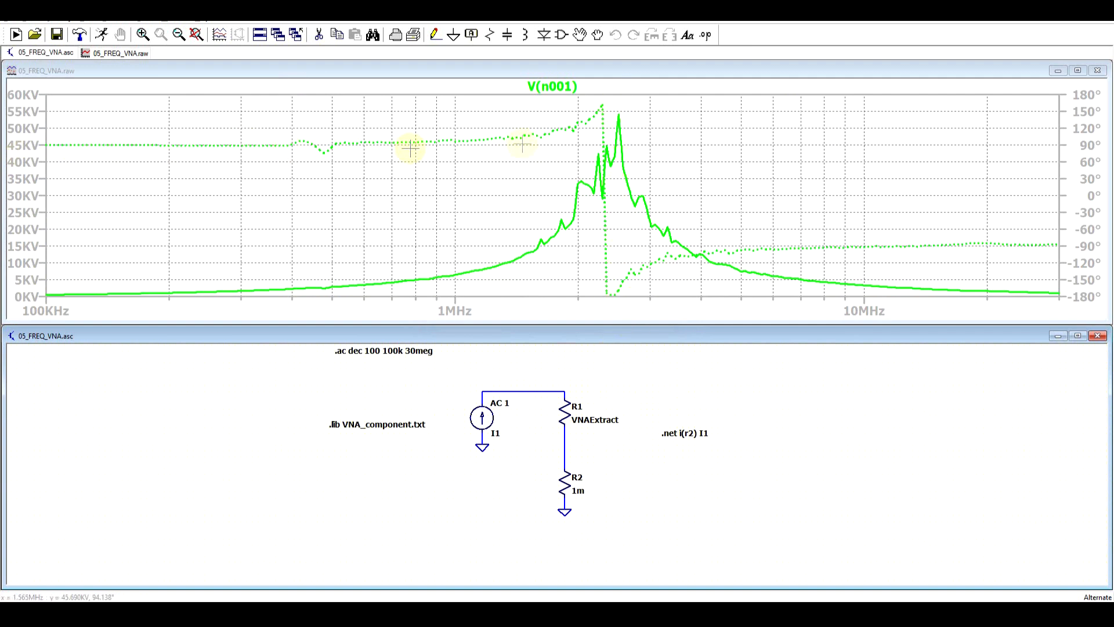
mouse_move(1034, 156)
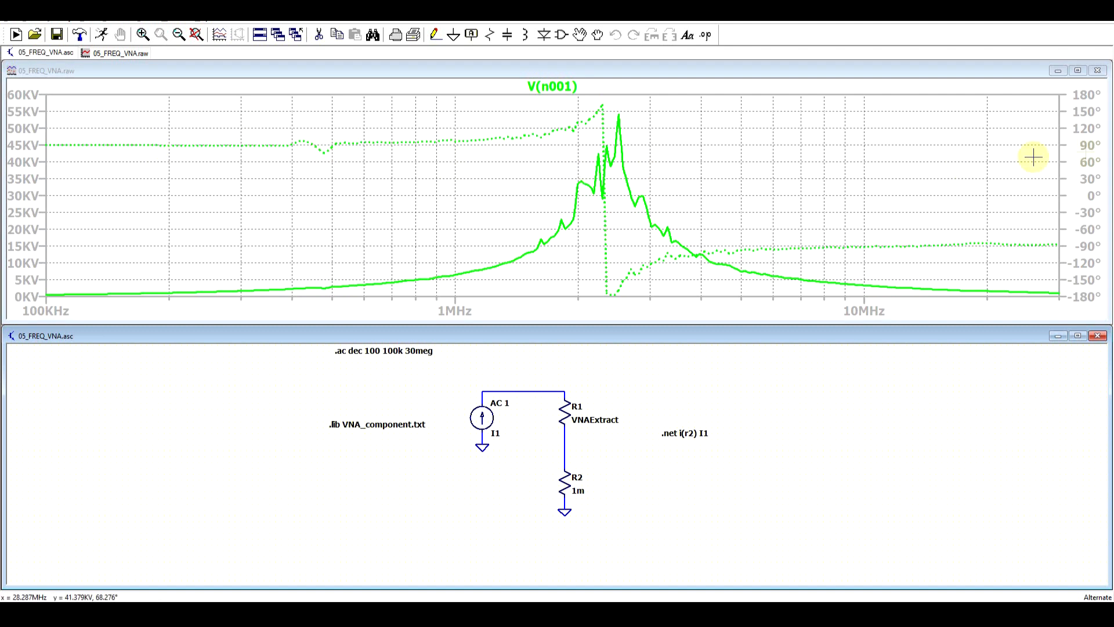
mouse_move(1050, 247)
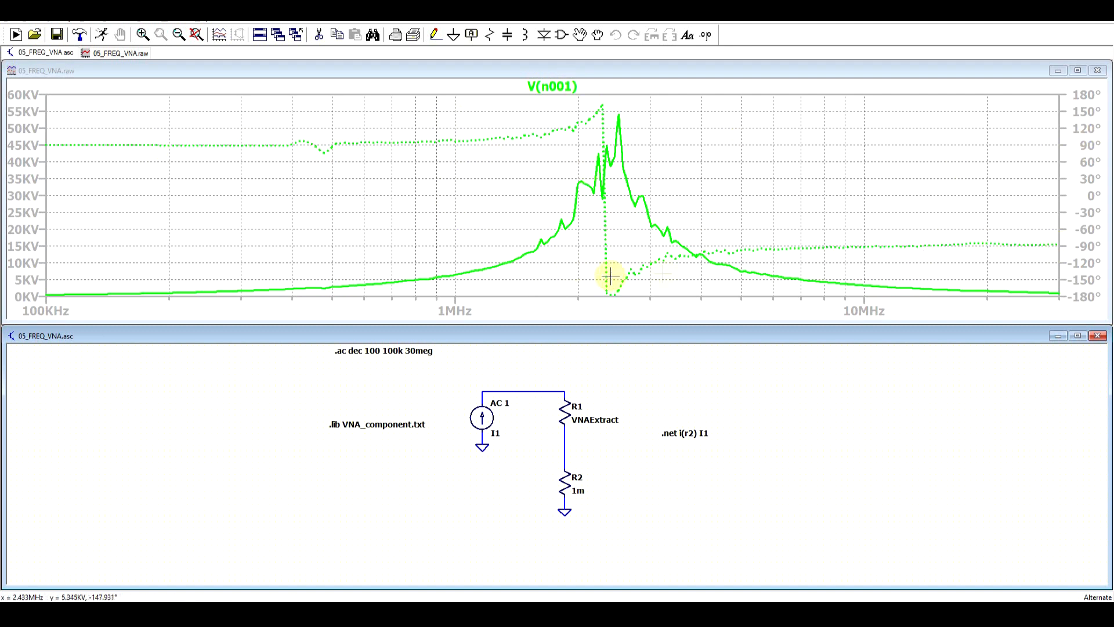
mouse_move(183, 149)
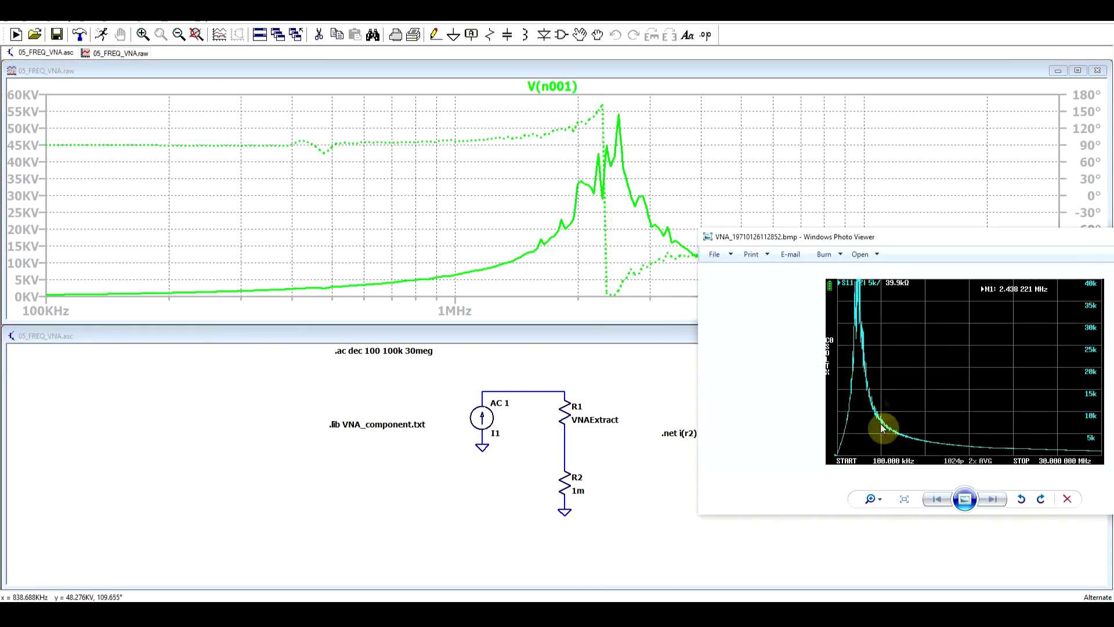
mouse_move(809, 374)
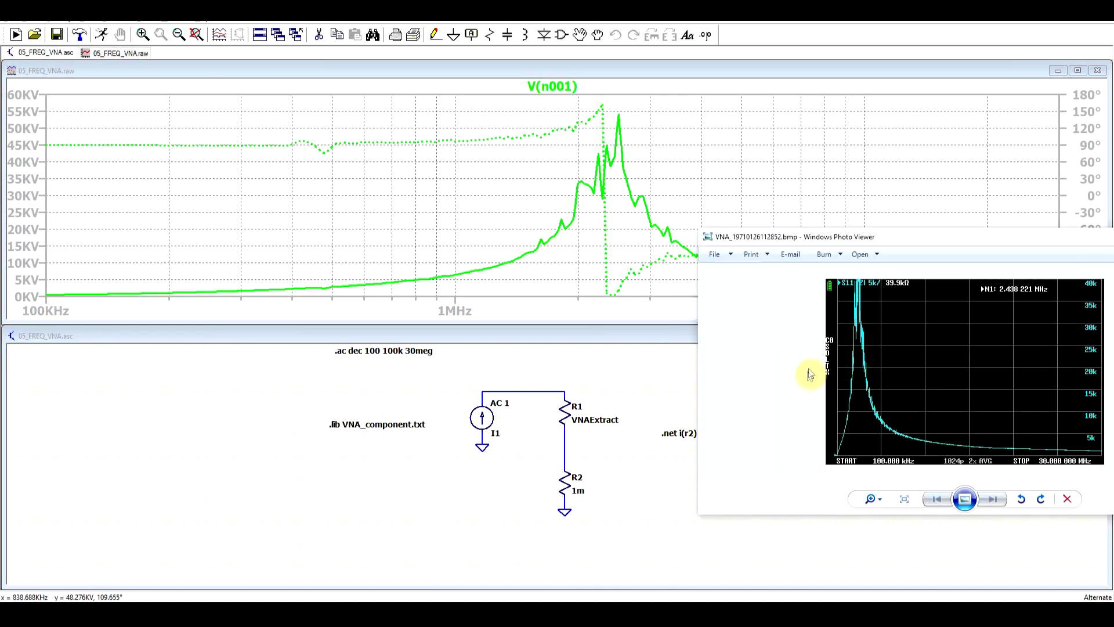
mouse_move(1099, 468)
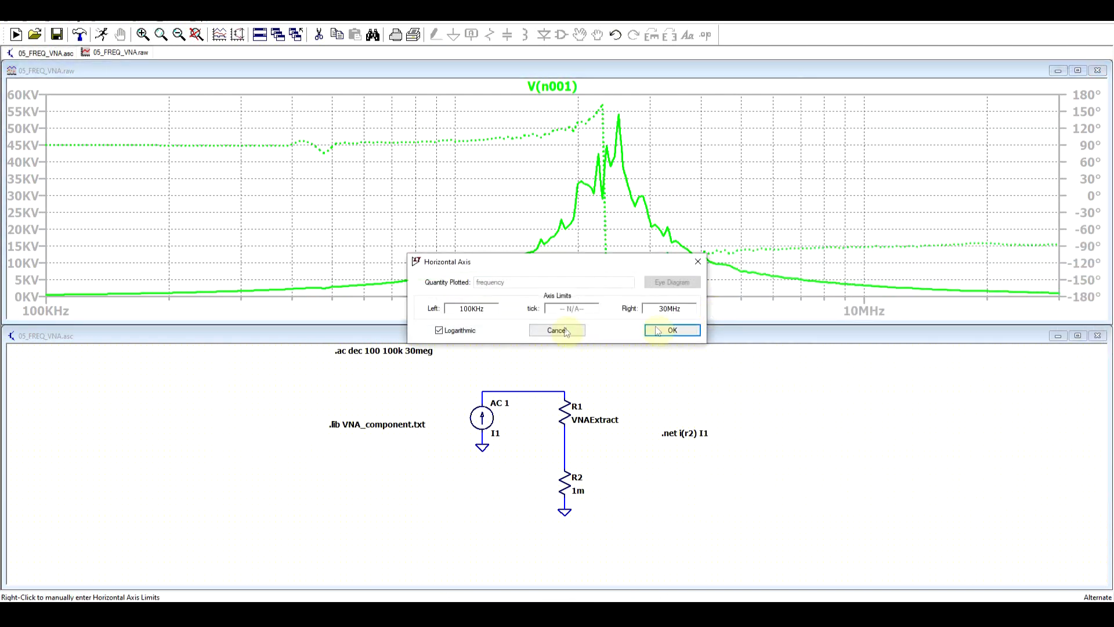
- Switch the V(n001) plot to a linear 100 kHz–30 MHz frequency axis
left_click(671, 330)
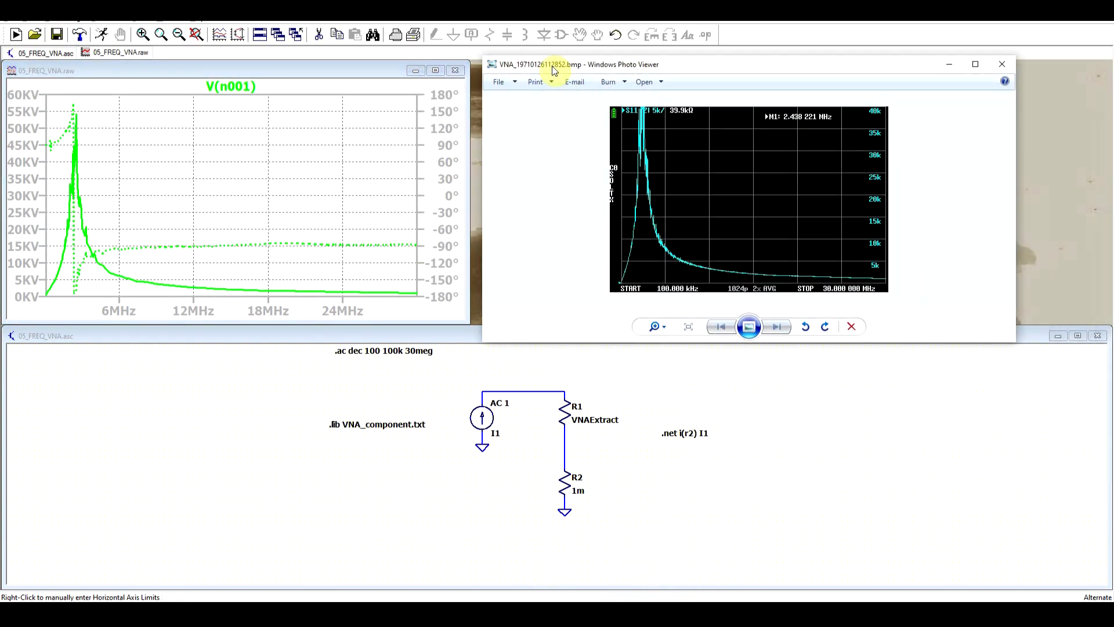
mouse_move(234, 245)
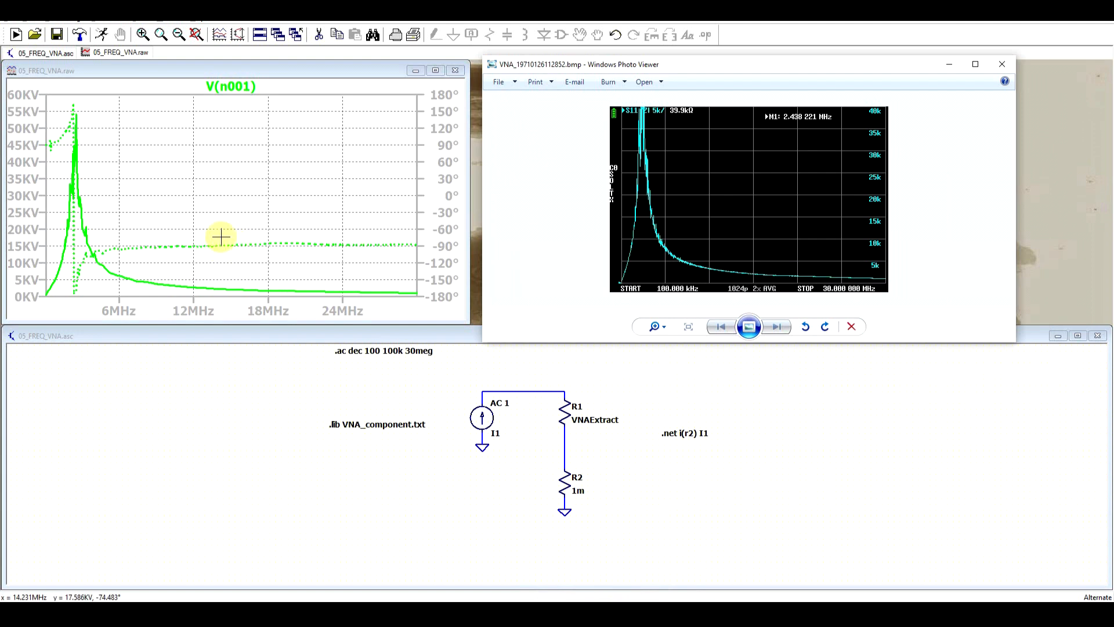
mouse_move(249, 216)
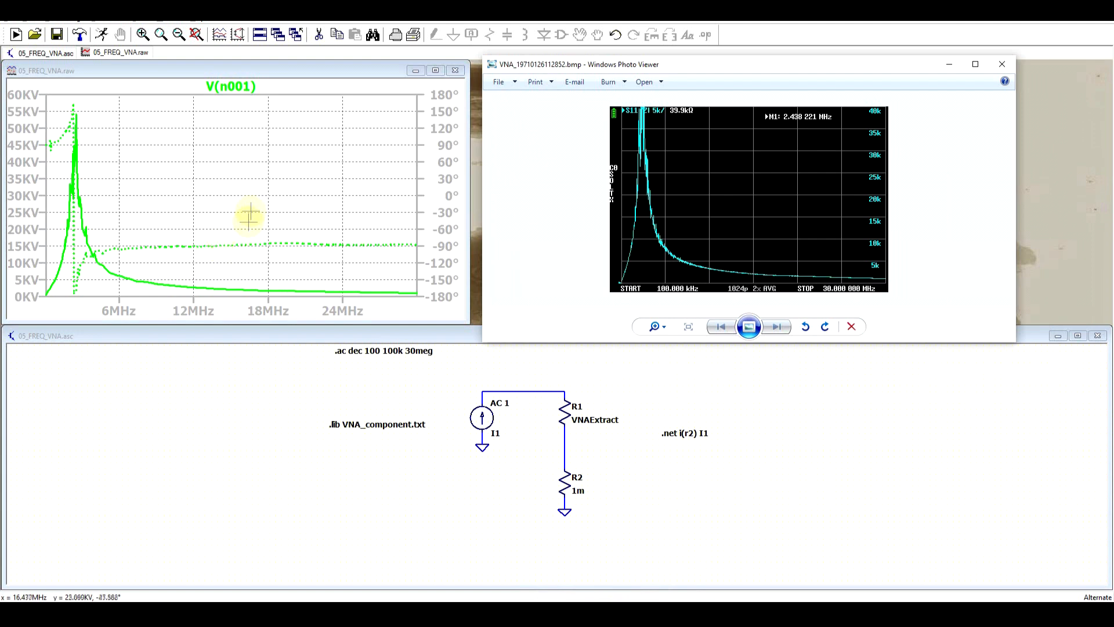
mouse_move(588, 388)
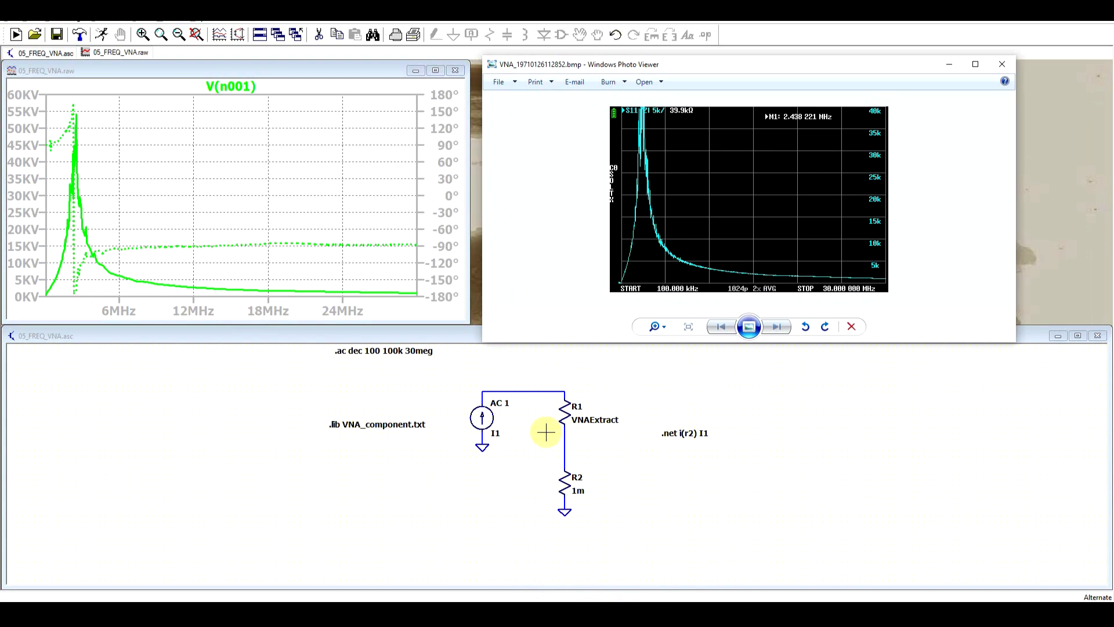
mouse_move(572, 446)
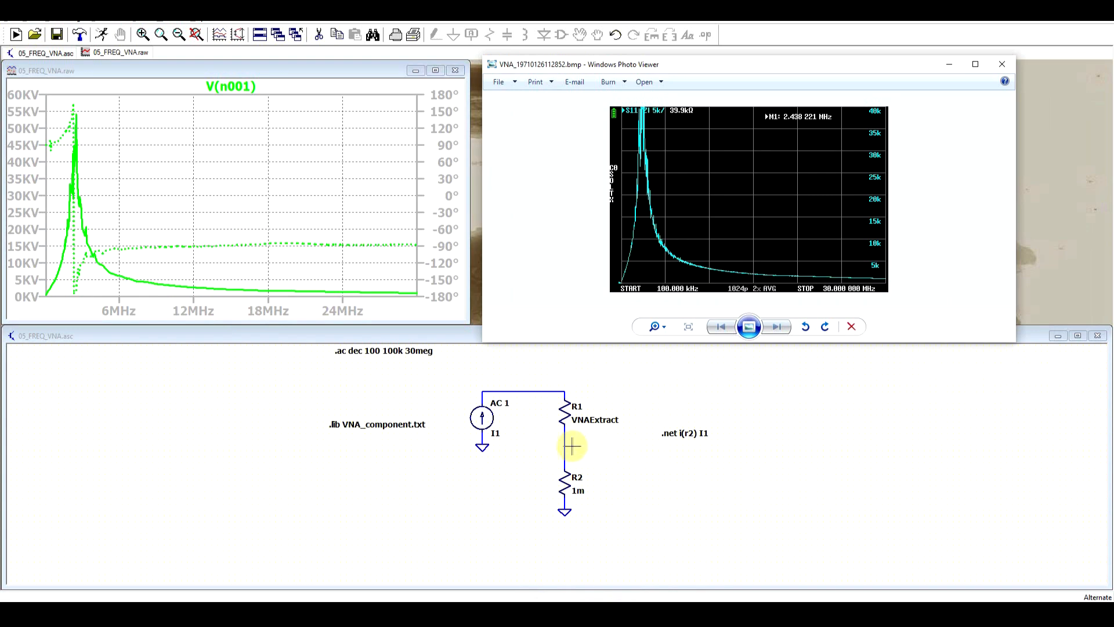